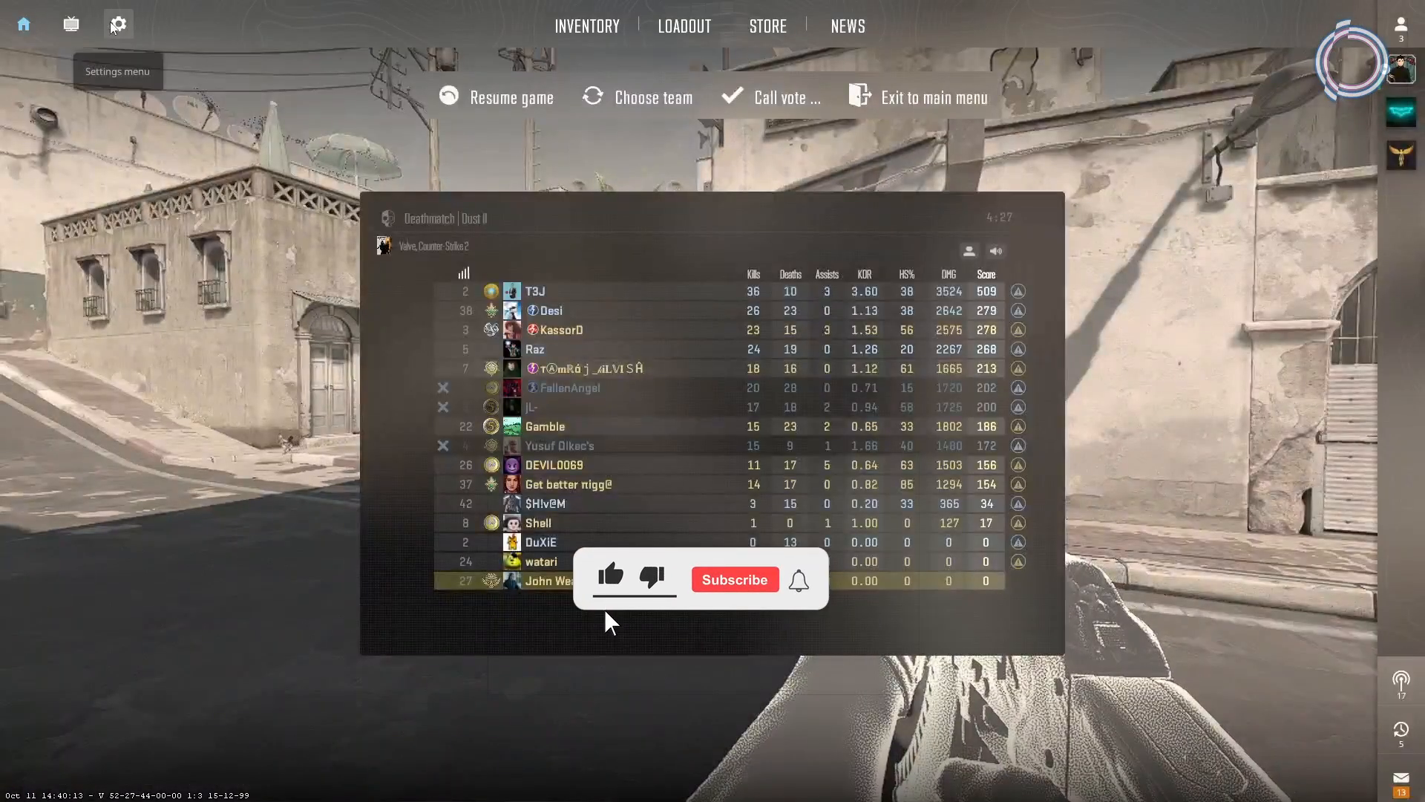
Step: Set CS2 video to Normal 4:3 aspect ratio at 1440x1080 with a chosen refresh rate
{"action": "left_click", "coordinate": [117, 24]}
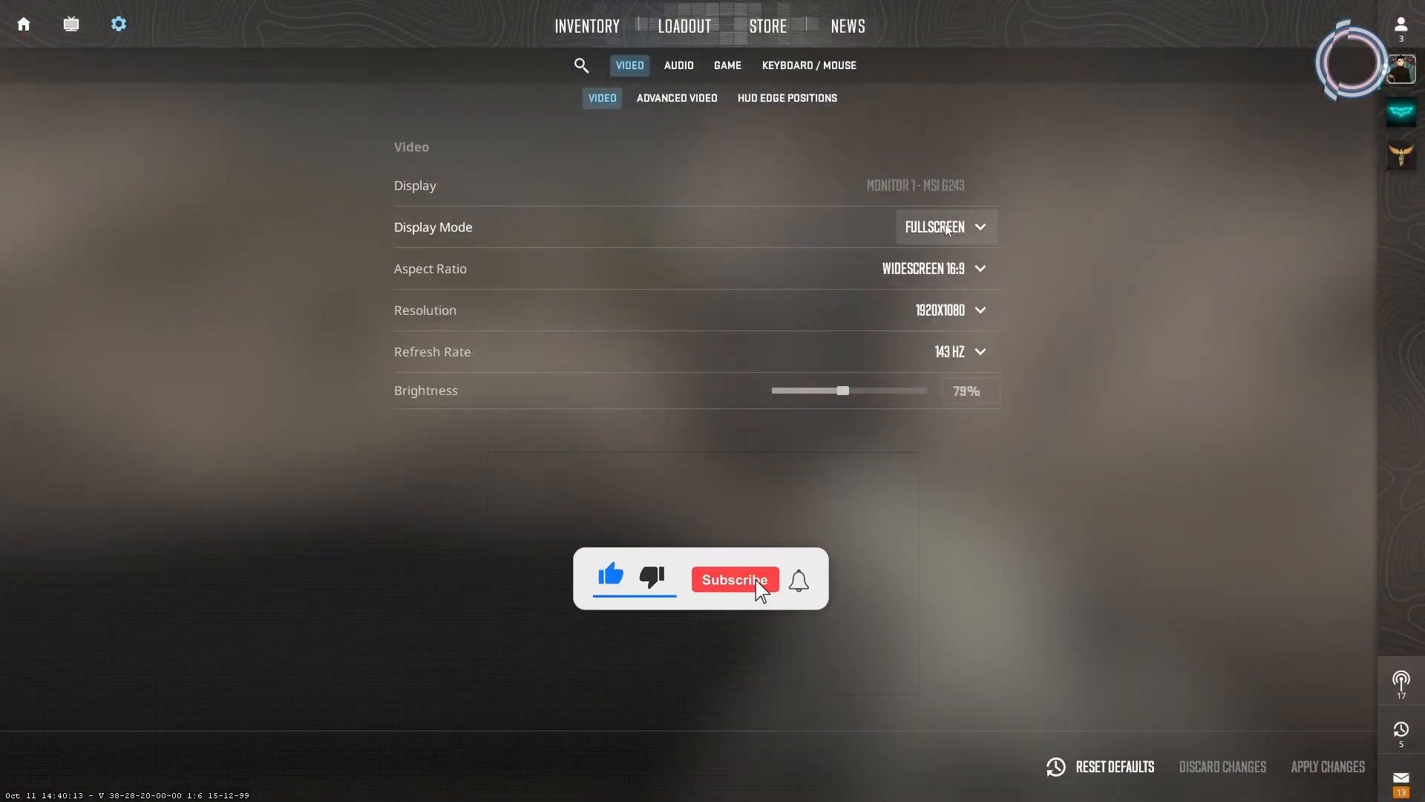
{"action": "left_click", "coordinate": [733, 578]}
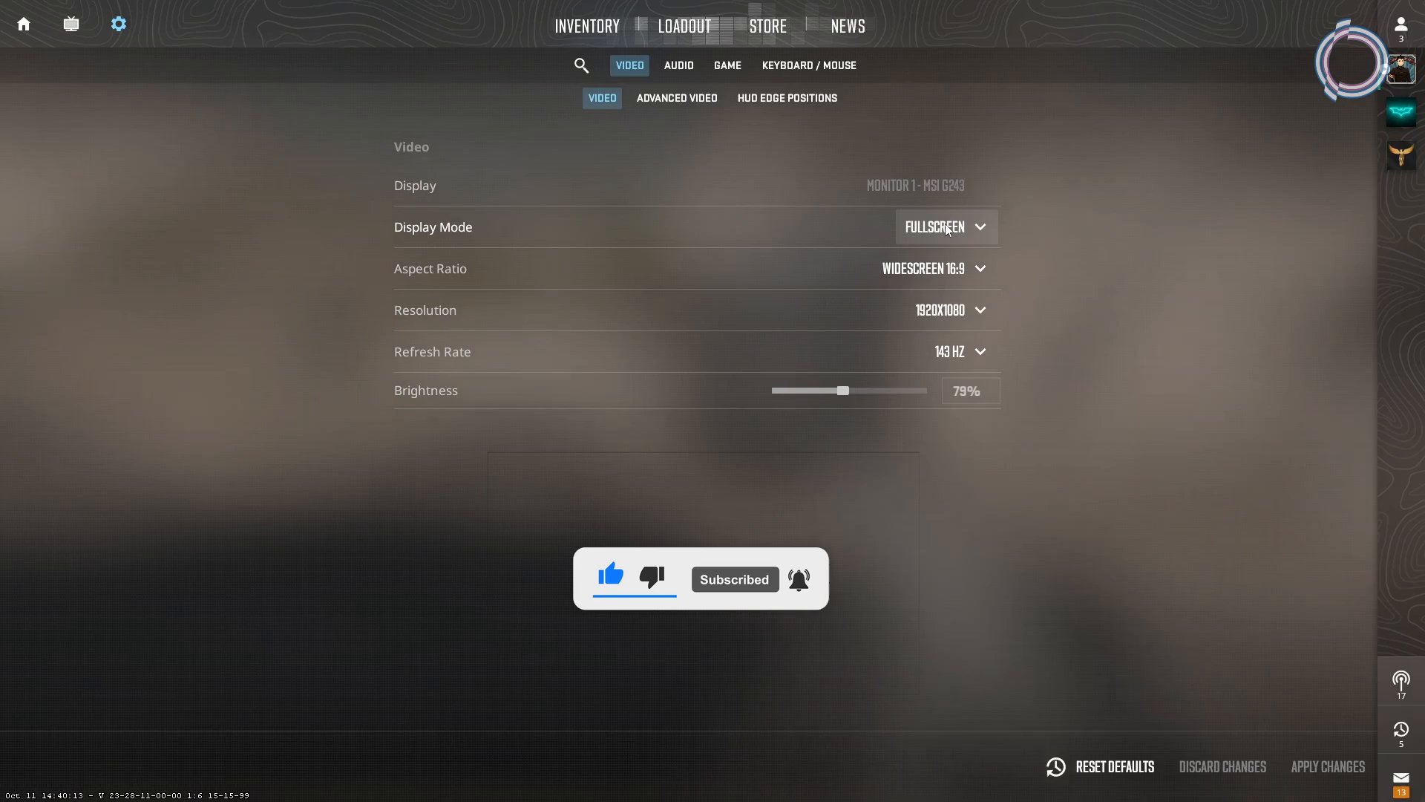
{"action": "left_click", "coordinate": [934, 268]}
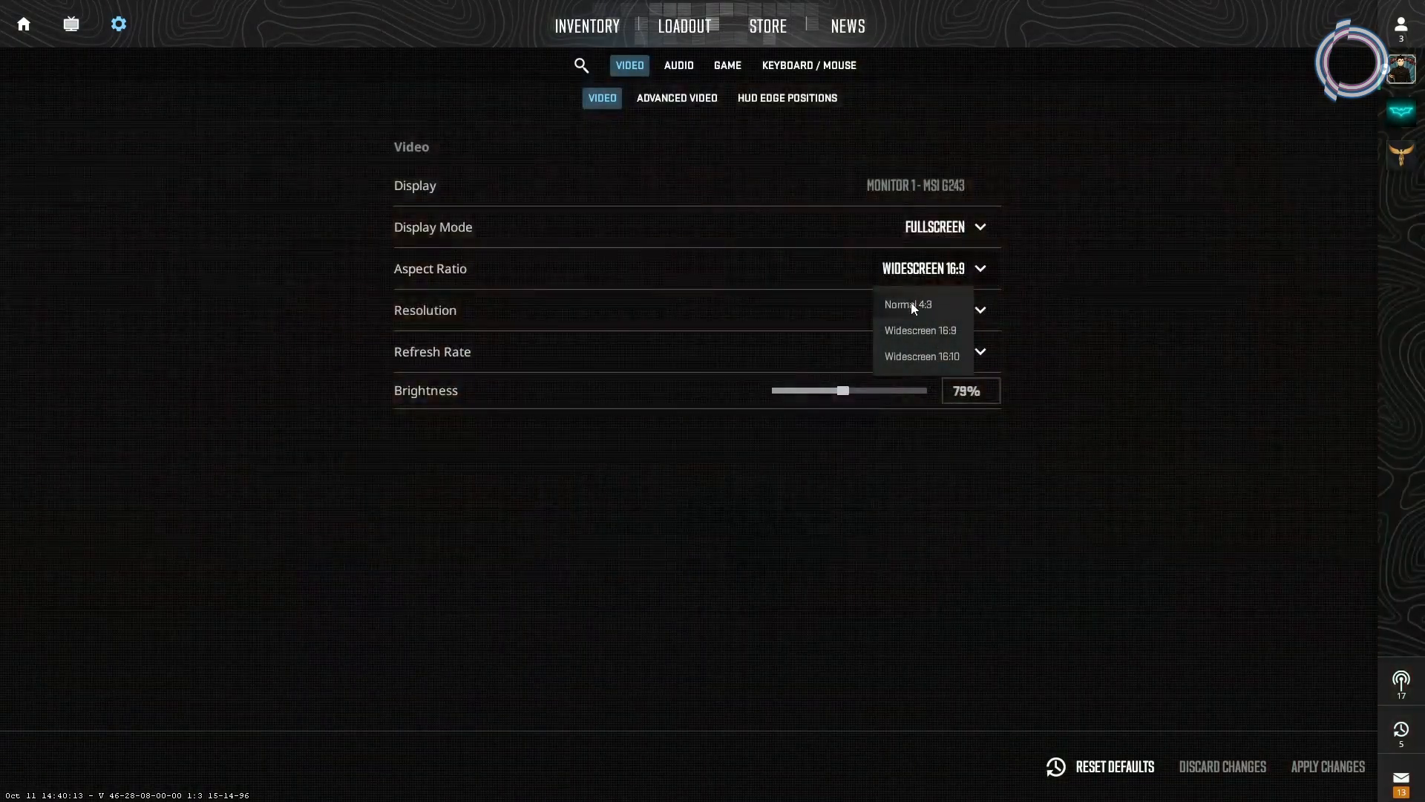
{"action": "left_click", "coordinate": [906, 305]}
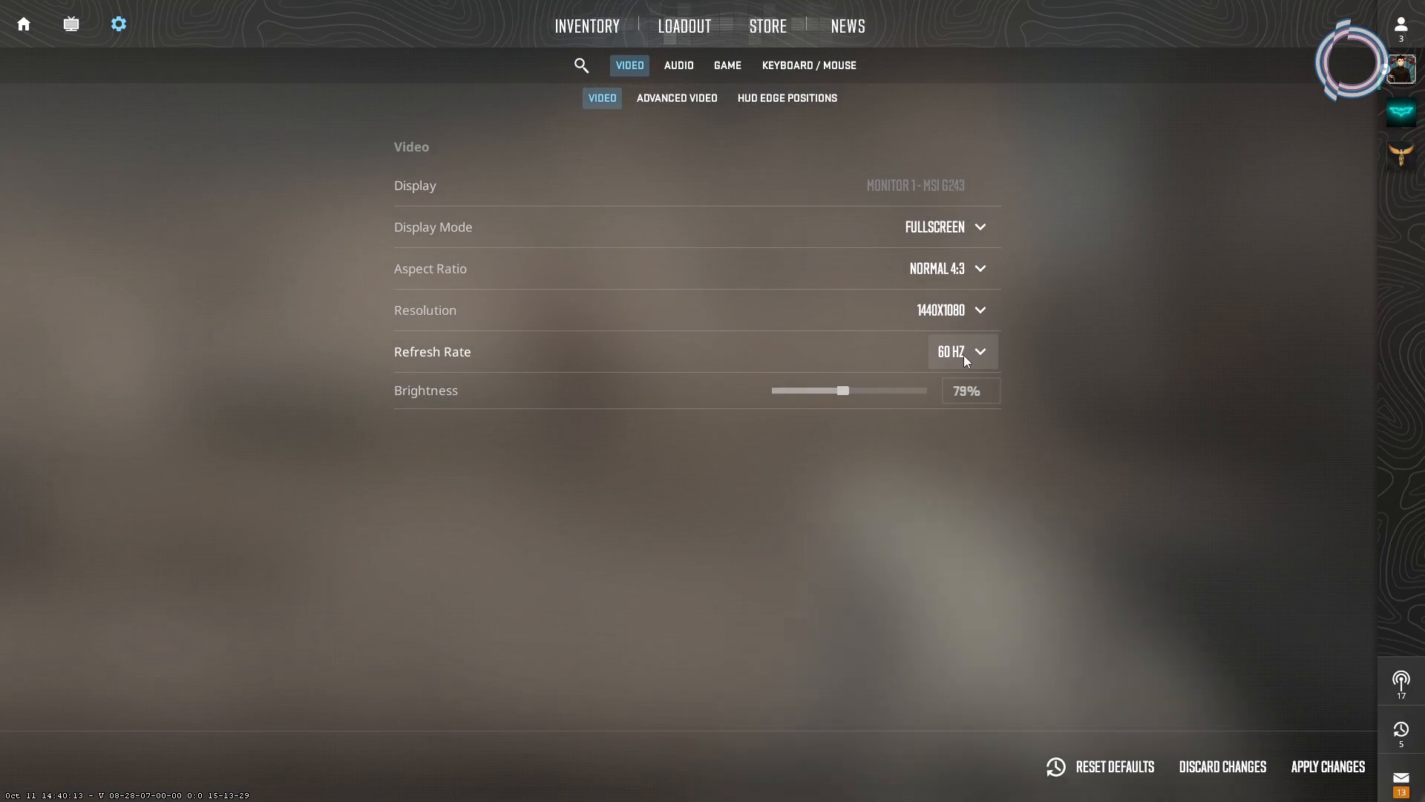
{"action": "left_click", "coordinate": [961, 352]}
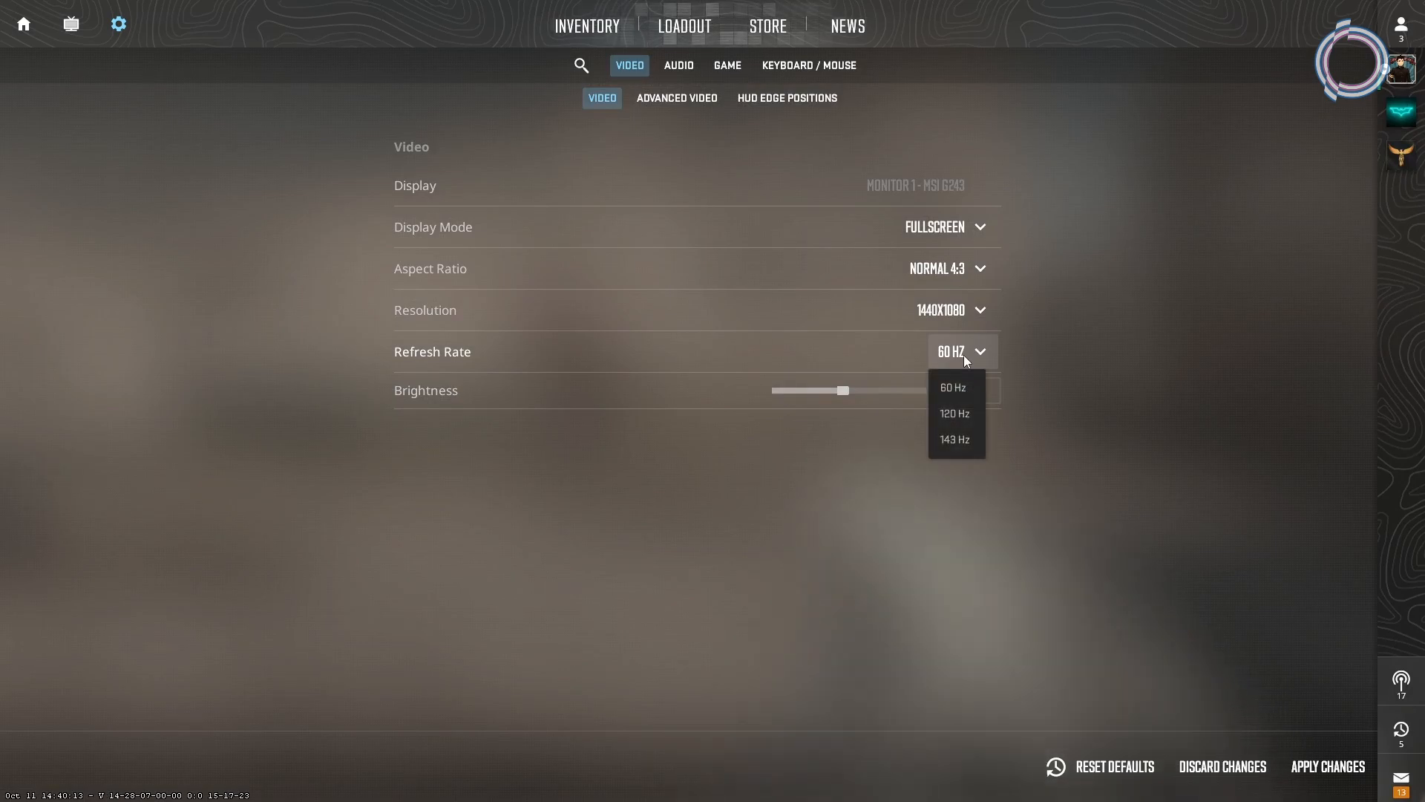
{"action": "left_click", "coordinate": [953, 439]}
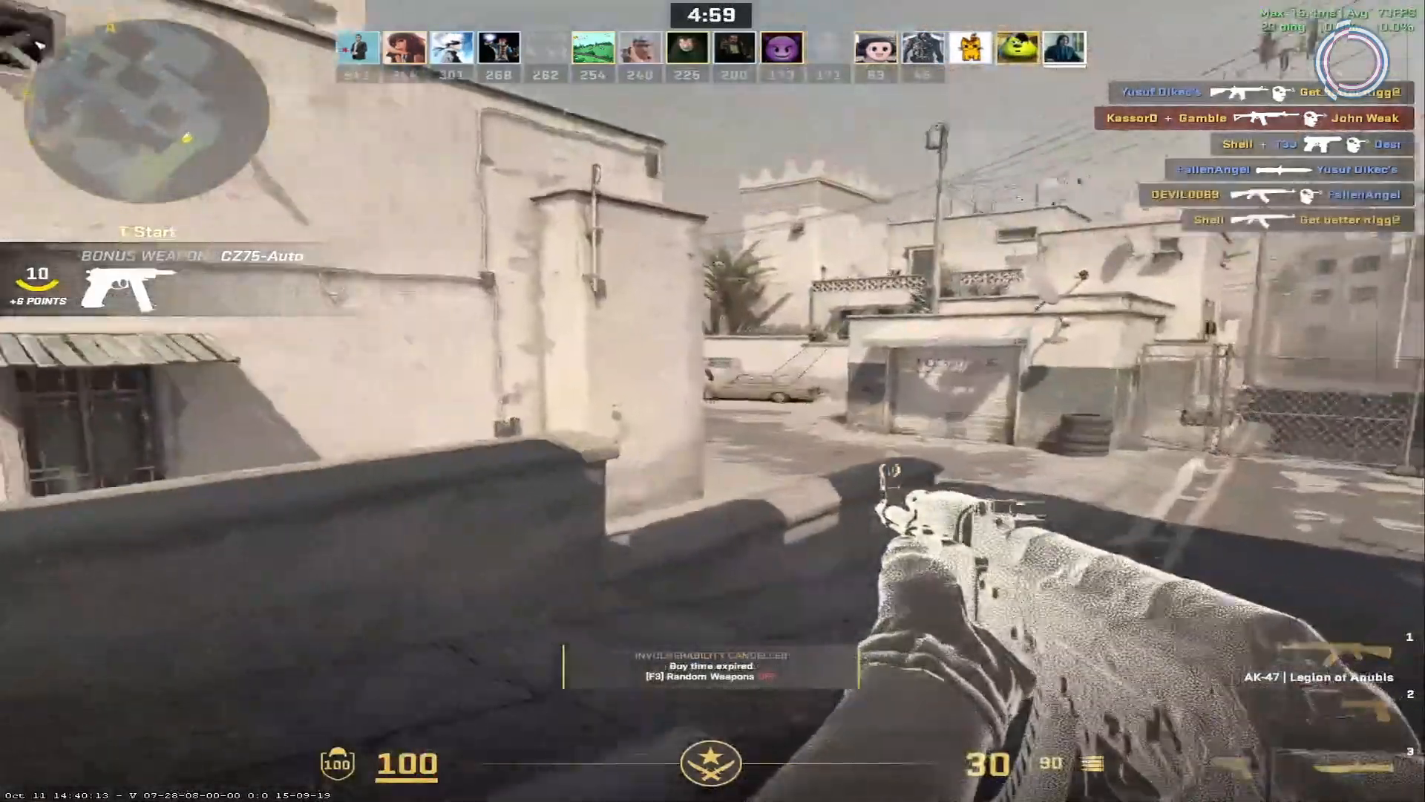
Step: Pause the Dust II deathmatch and exit to the main menu
{"action": "key", "text": "Escape"}
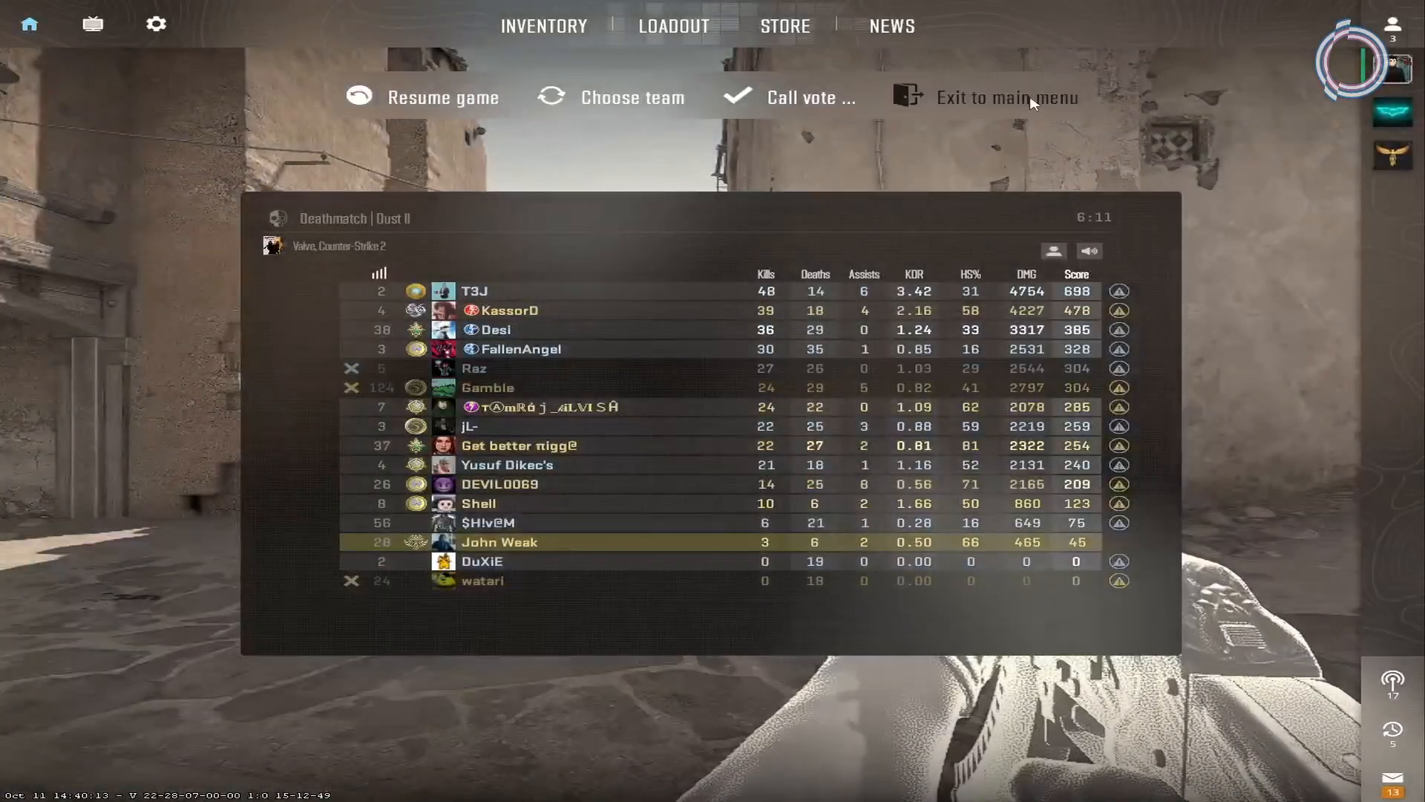
{"action": "left_click", "coordinate": [1008, 97]}
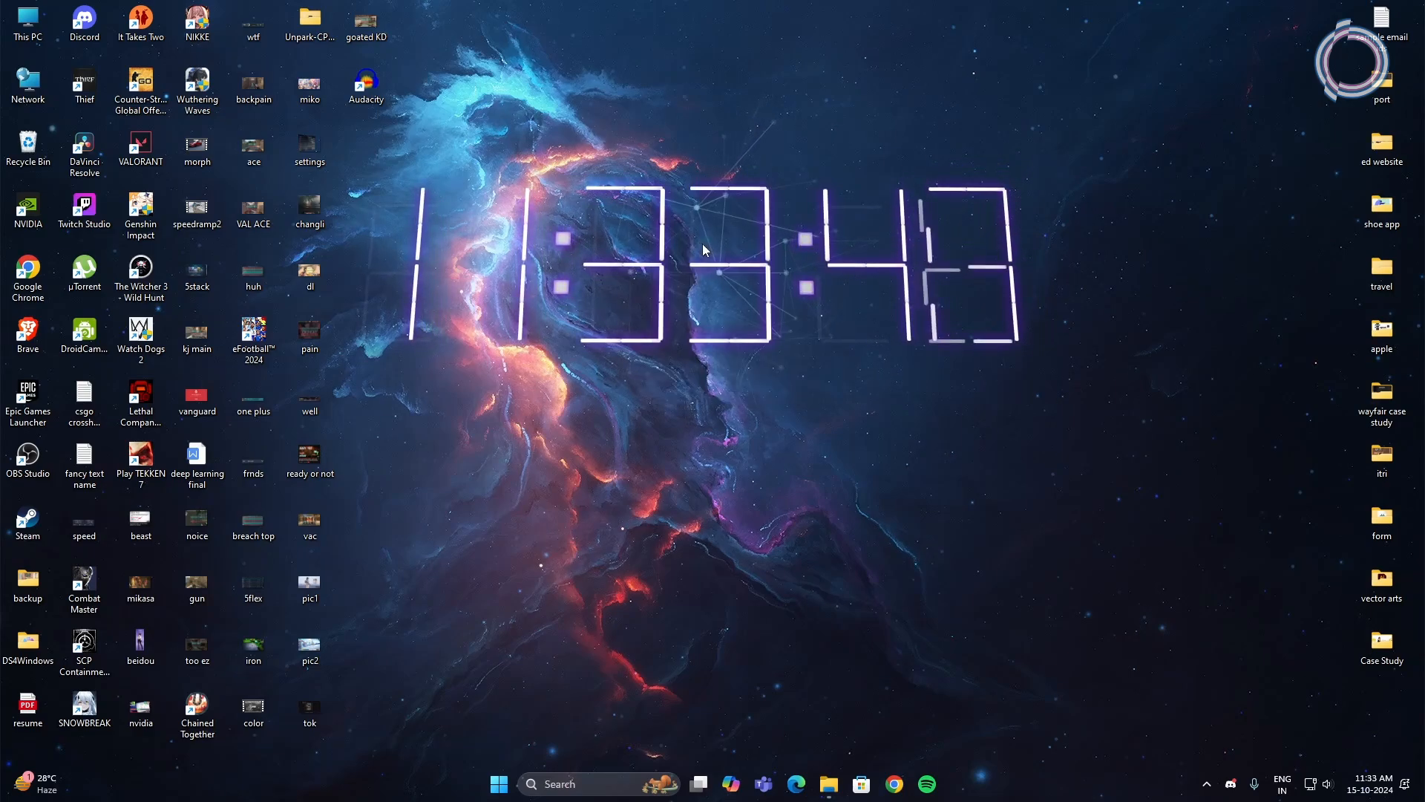
{"action": "mouse_move", "coordinate": [1206, 784]}
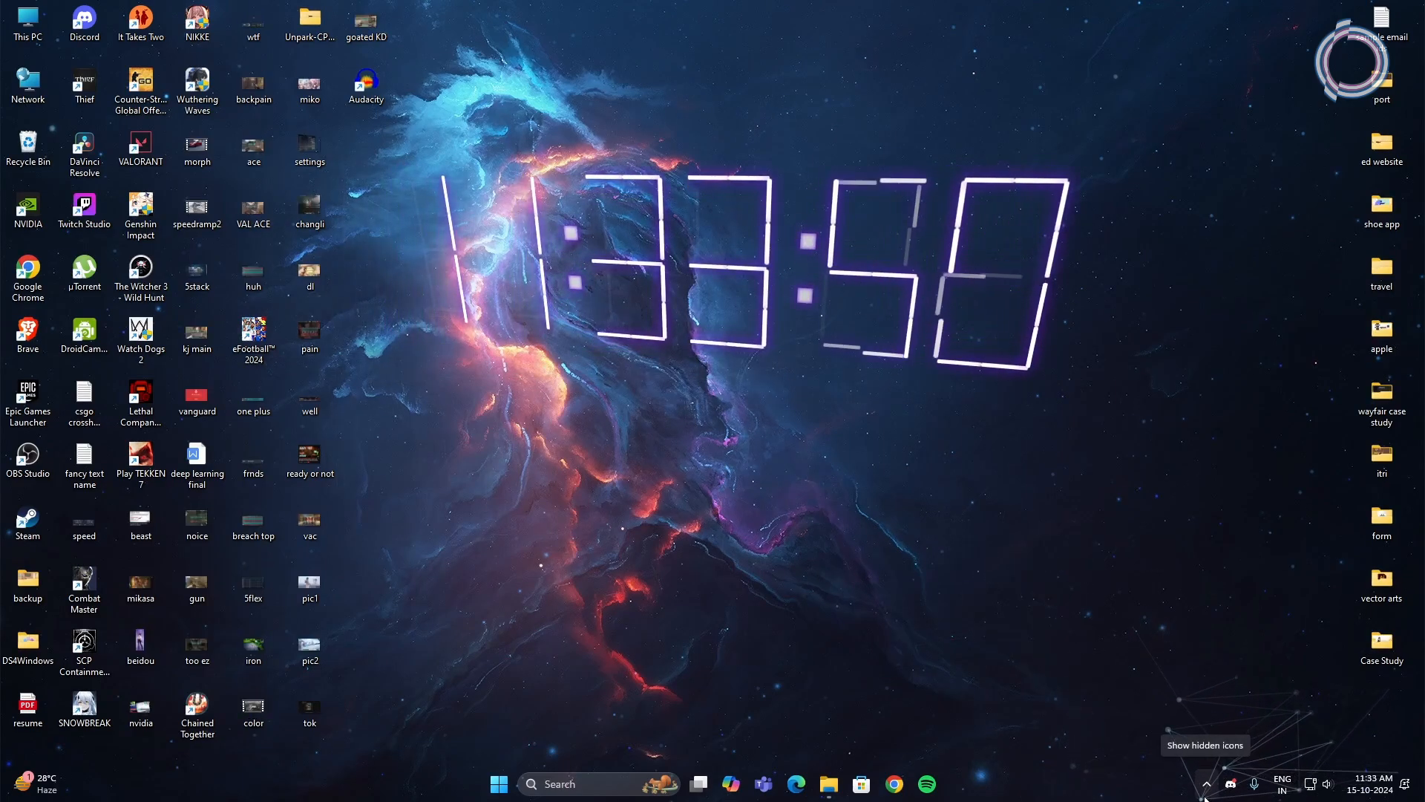
Step: Launch NVIDIA Control Panel from the system tray's hidden icons
{"action": "left_click", "coordinate": [1206, 784]}
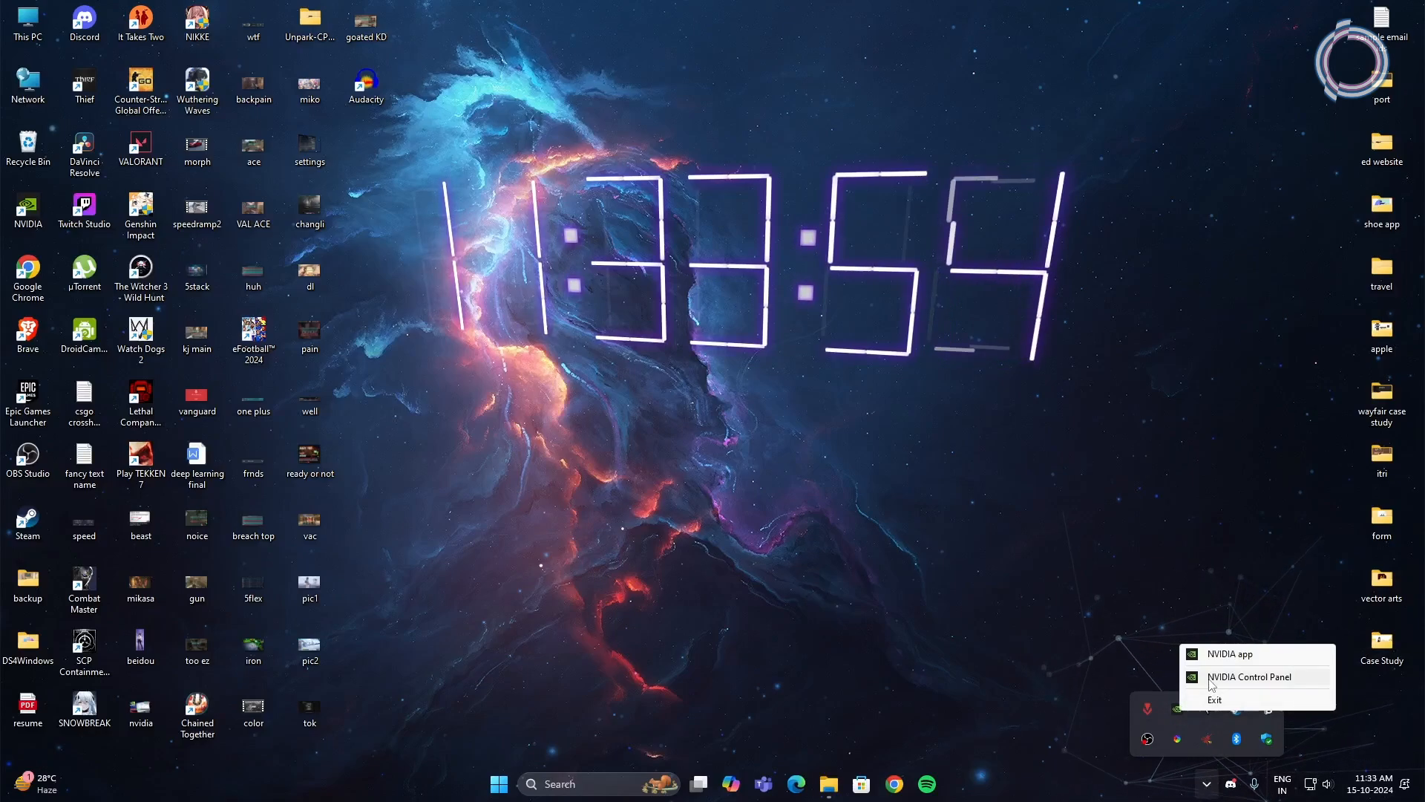
{"action": "left_click", "coordinate": [1248, 676]}
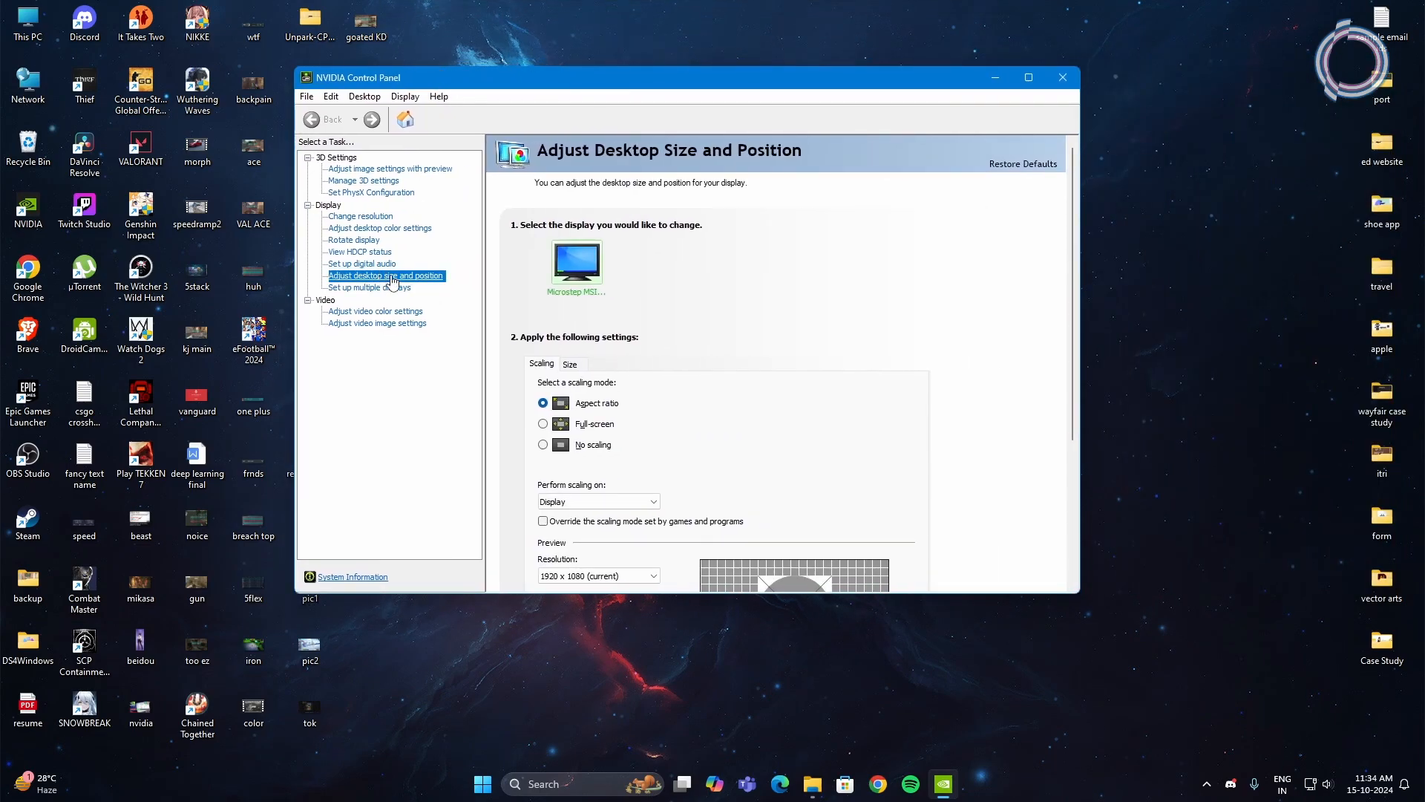
{"action": "mouse_move", "coordinate": [586, 386]}
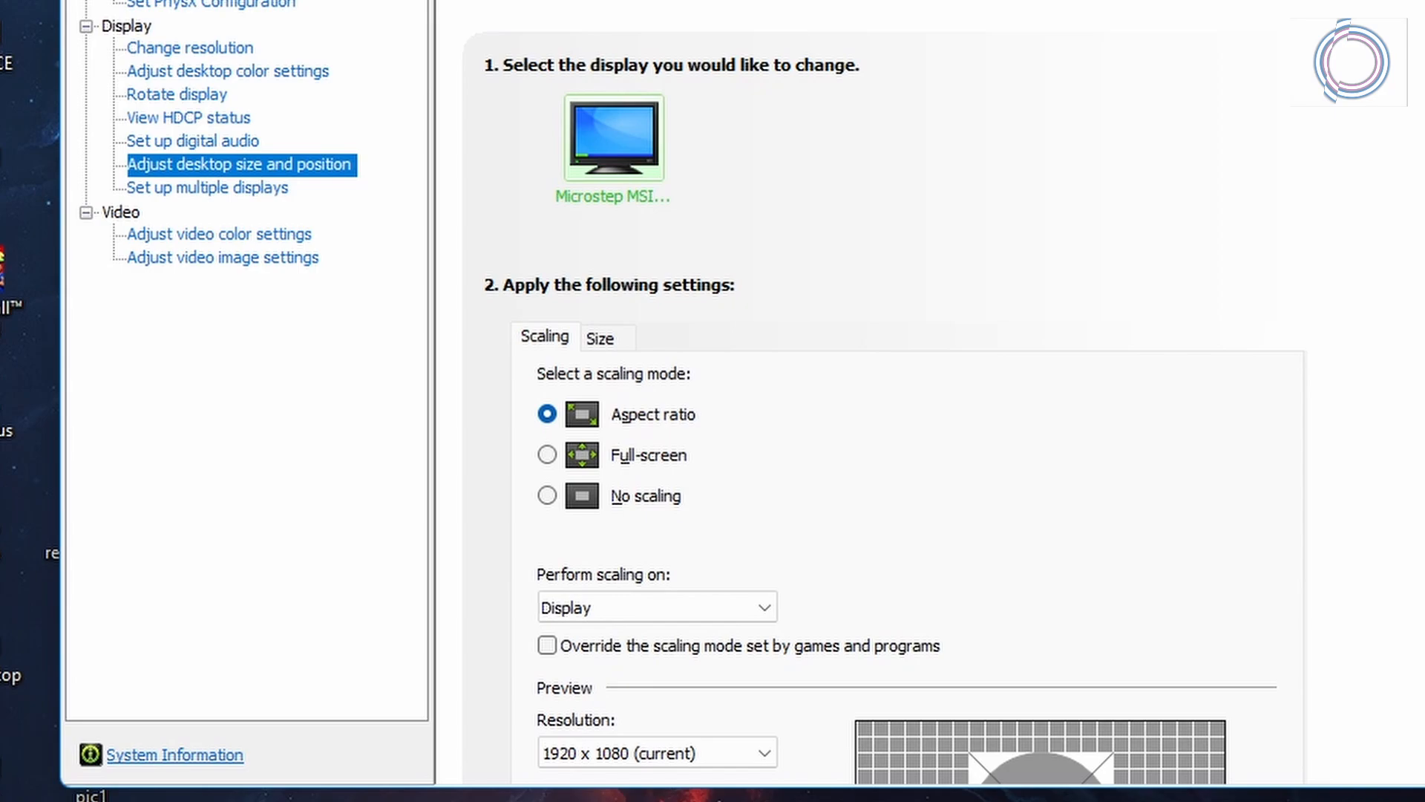
Step: Set NVIDIA scaling mode to Full-screen at 144Hz and apply
{"action": "scroll", "scroll_direction": "down", "scroll_amount": 3}
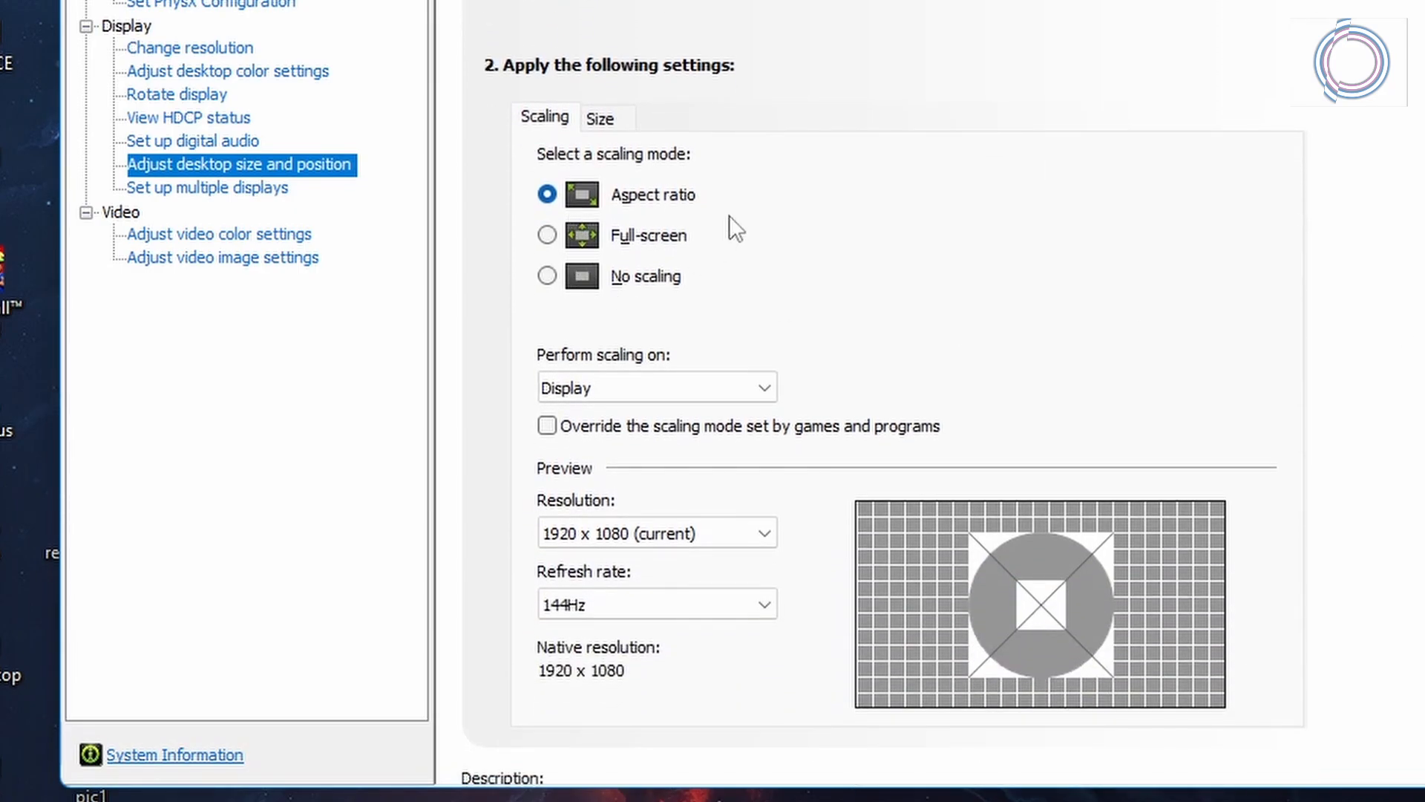
{"action": "mouse_move", "coordinate": [547, 234]}
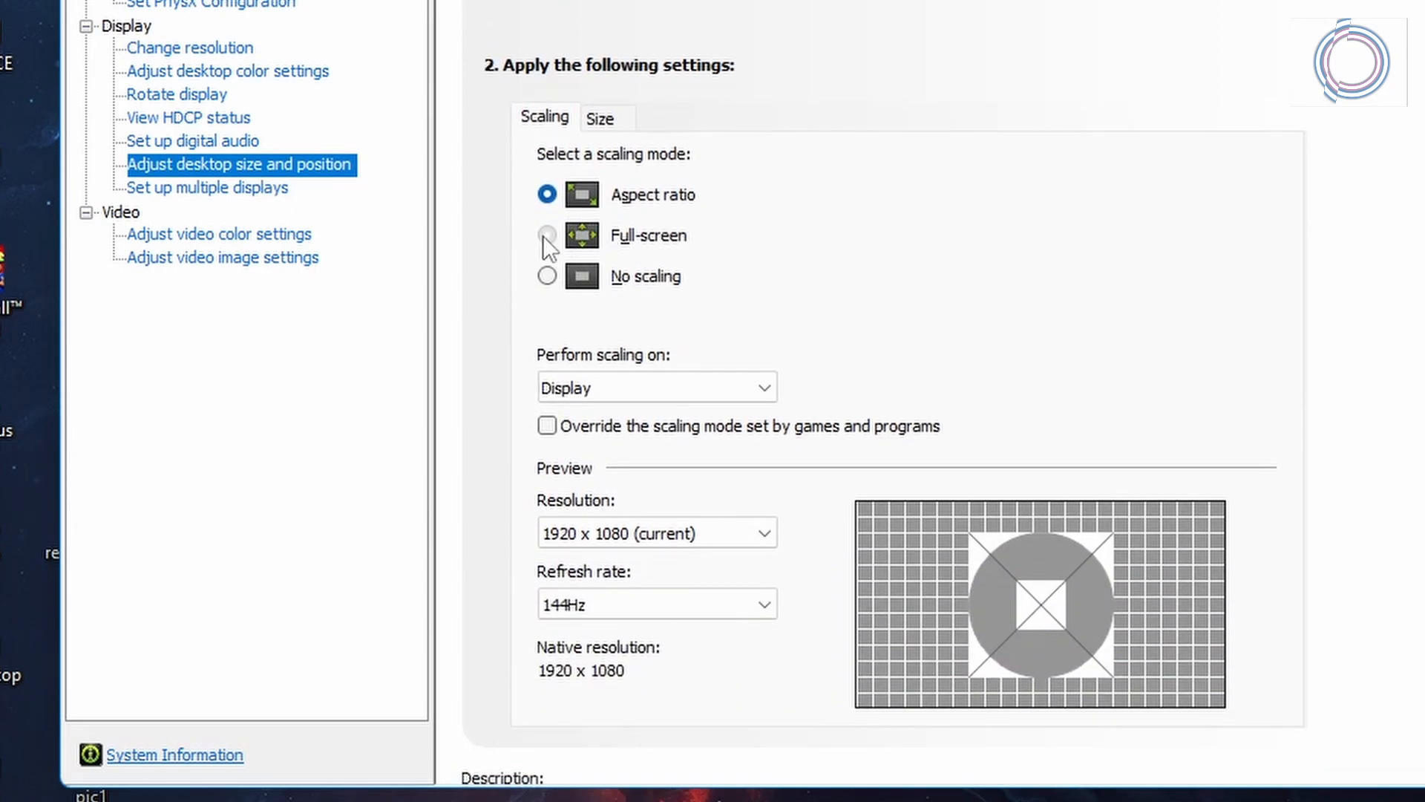
{"action": "left_click", "coordinate": [547, 234]}
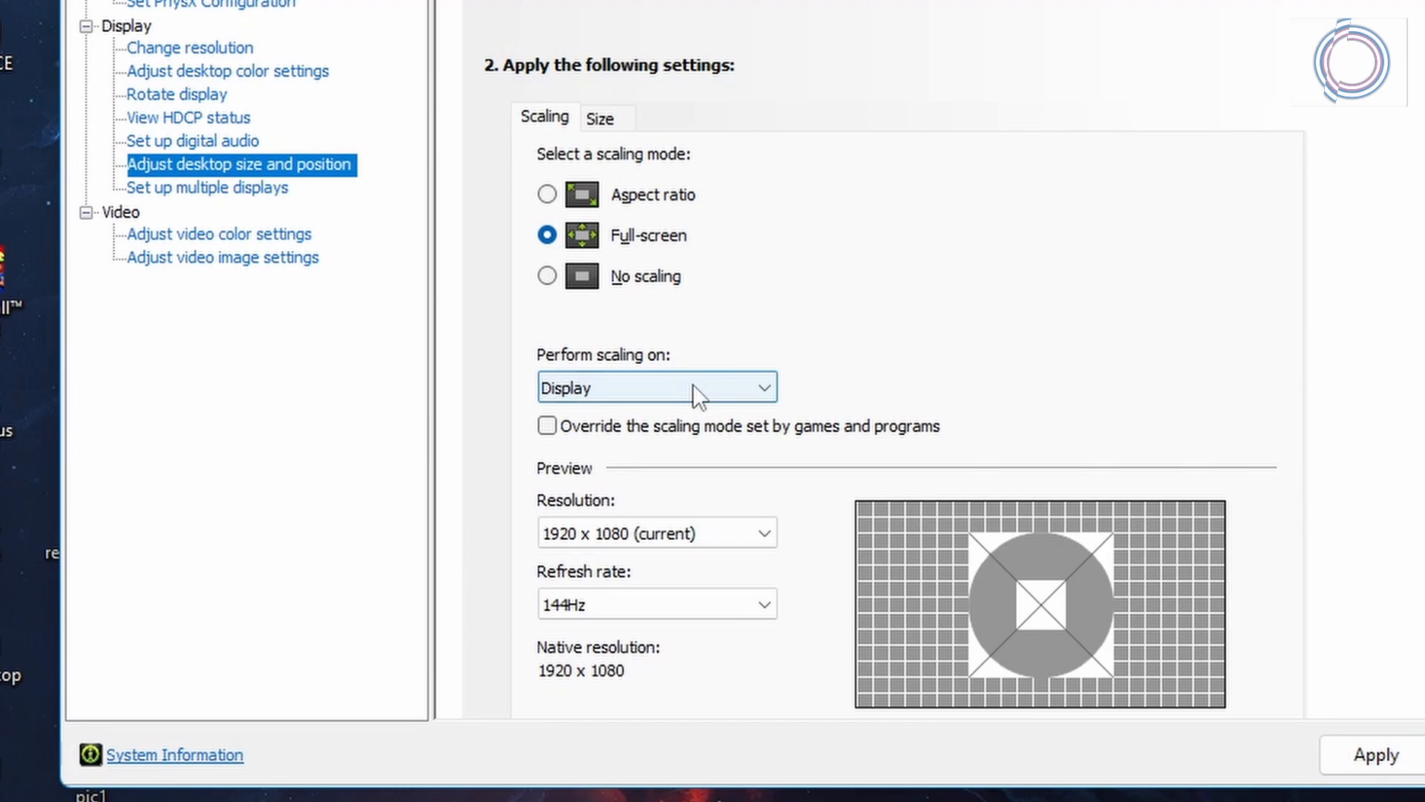
{"action": "left_click", "coordinate": [657, 603]}
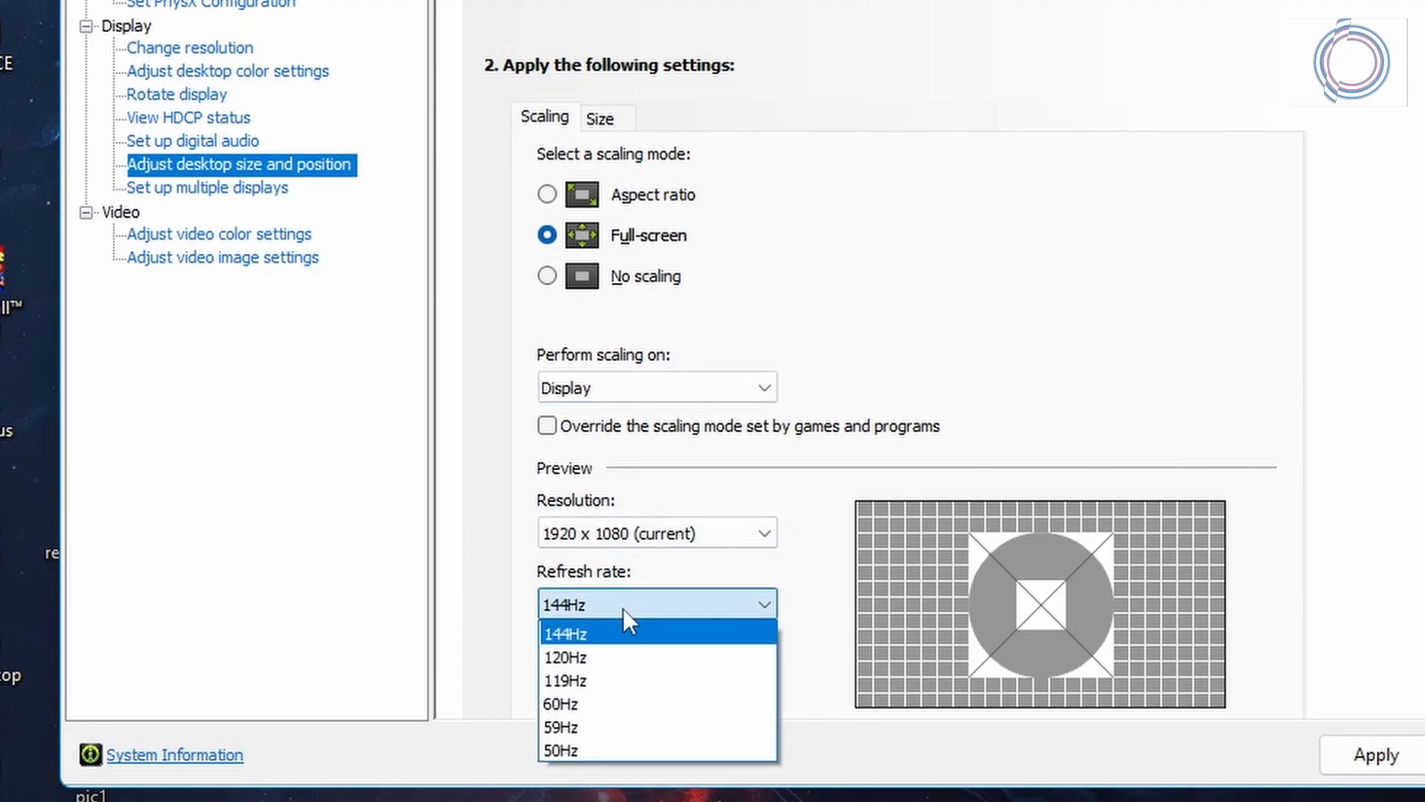
{"action": "left_click", "coordinate": [563, 633]}
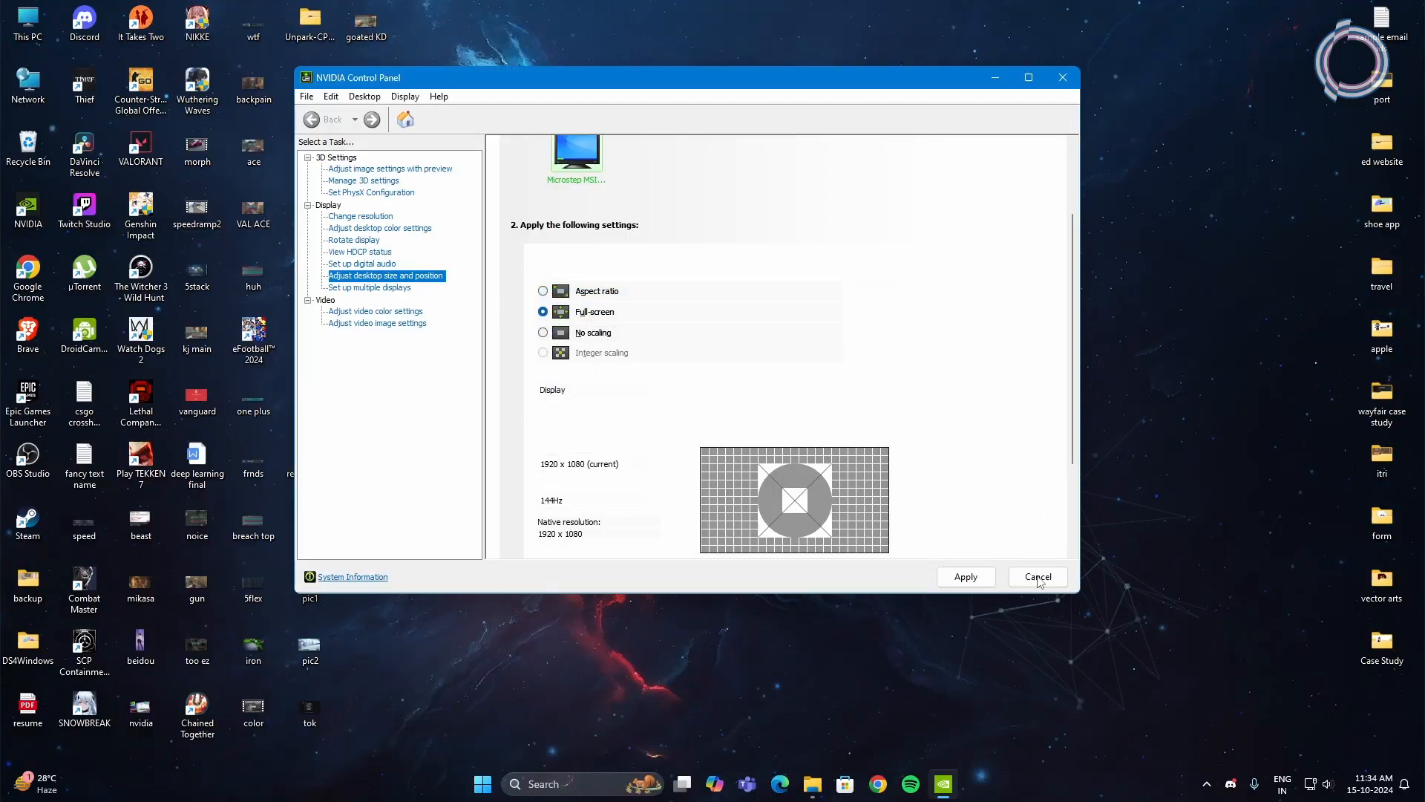
{"action": "left_click", "coordinate": [1037, 576]}
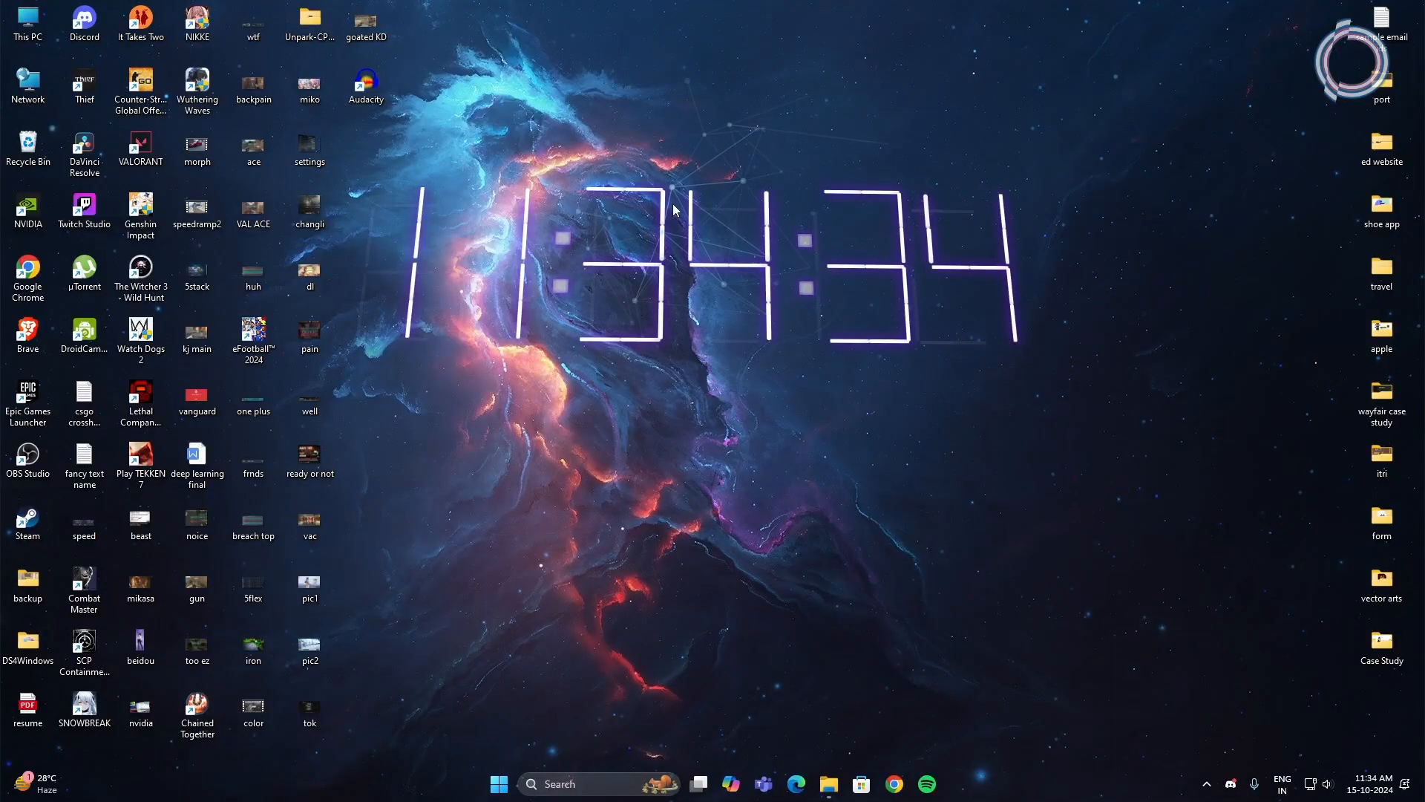
Step: Reopen NVIDIA Control Panel on the Change resolution page listing 1920 × 1080 at 144Hz
{"action": "left_click", "coordinate": [1206, 784]}
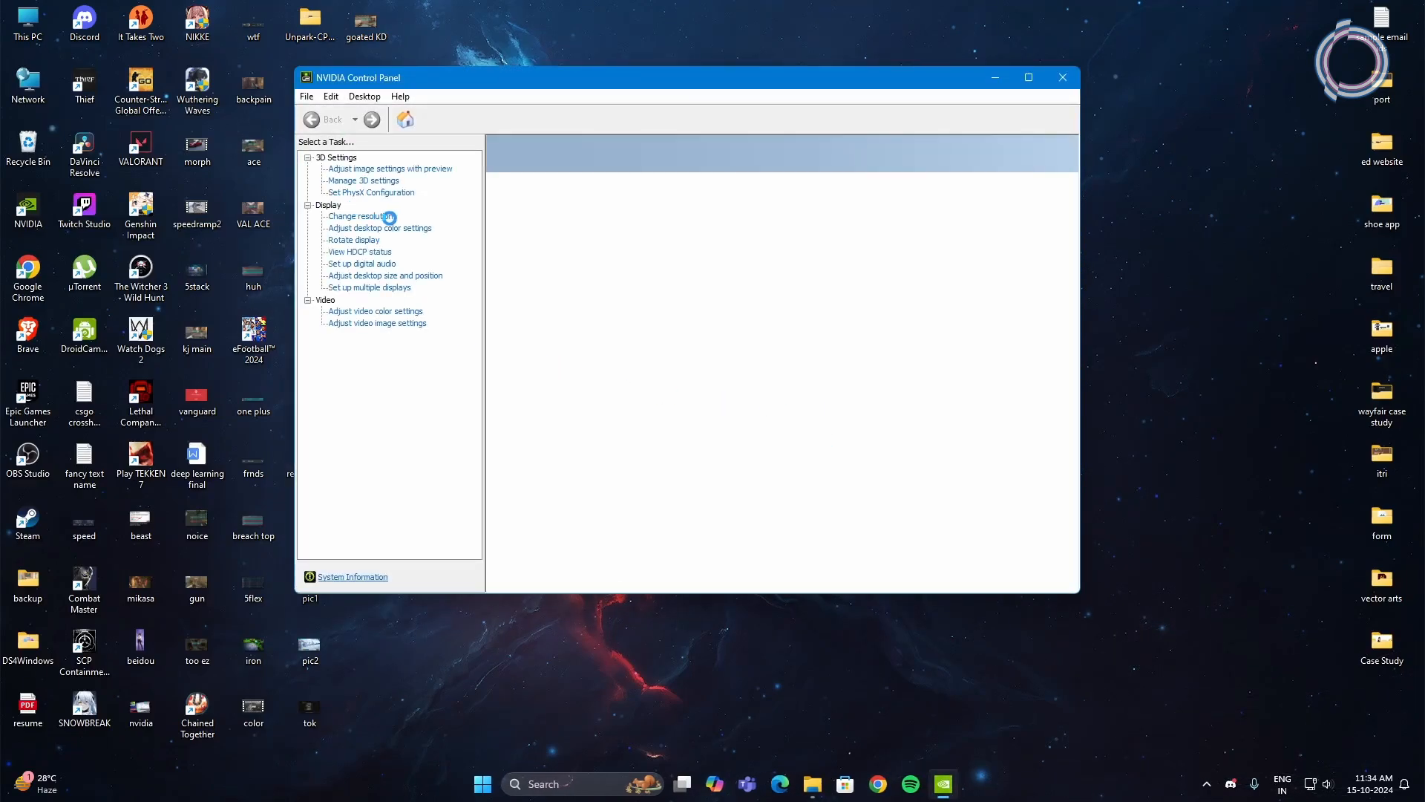
{"action": "left_click", "coordinate": [361, 215]}
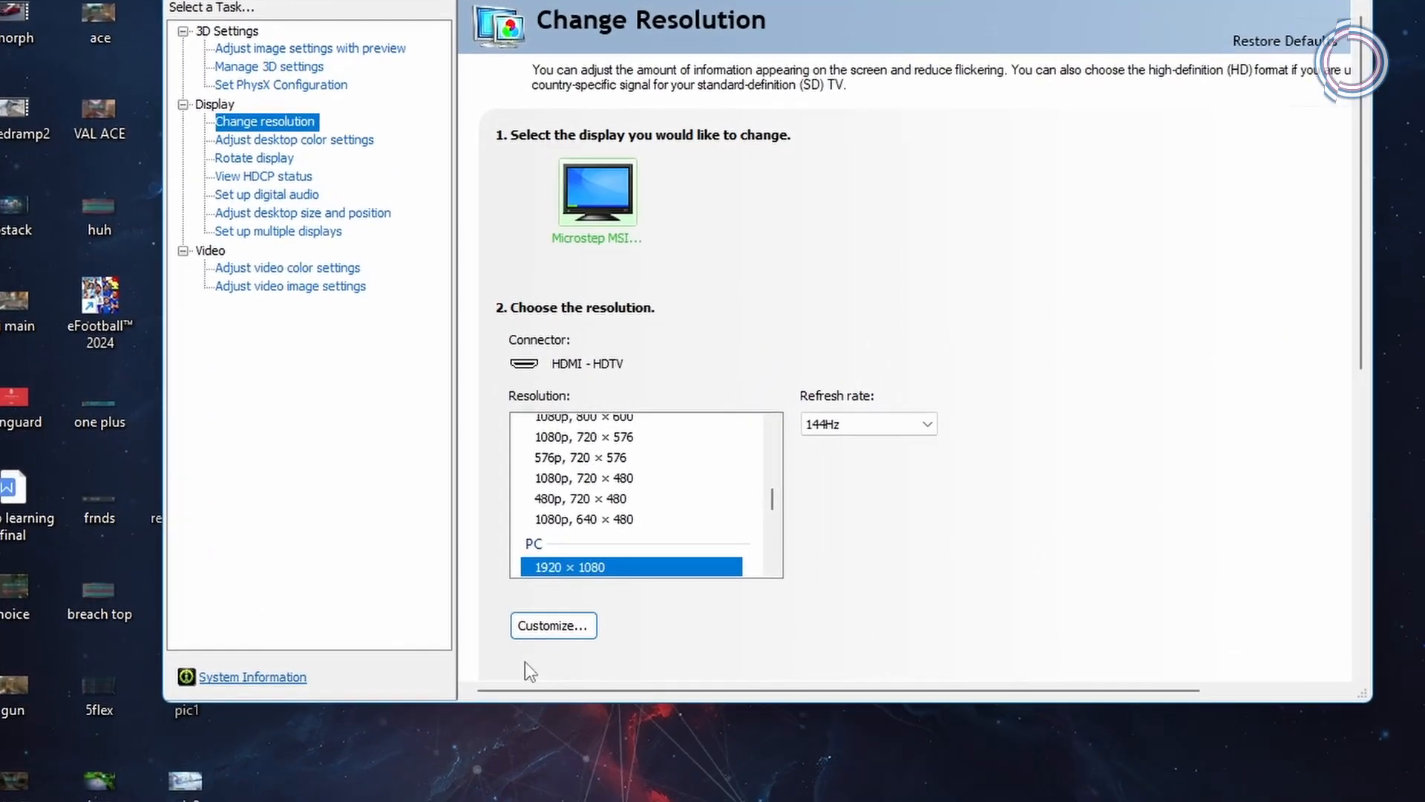
Step: Create and test a 1280 × 960 custom resolution at 144Hz
{"action": "left_click", "coordinate": [551, 625]}
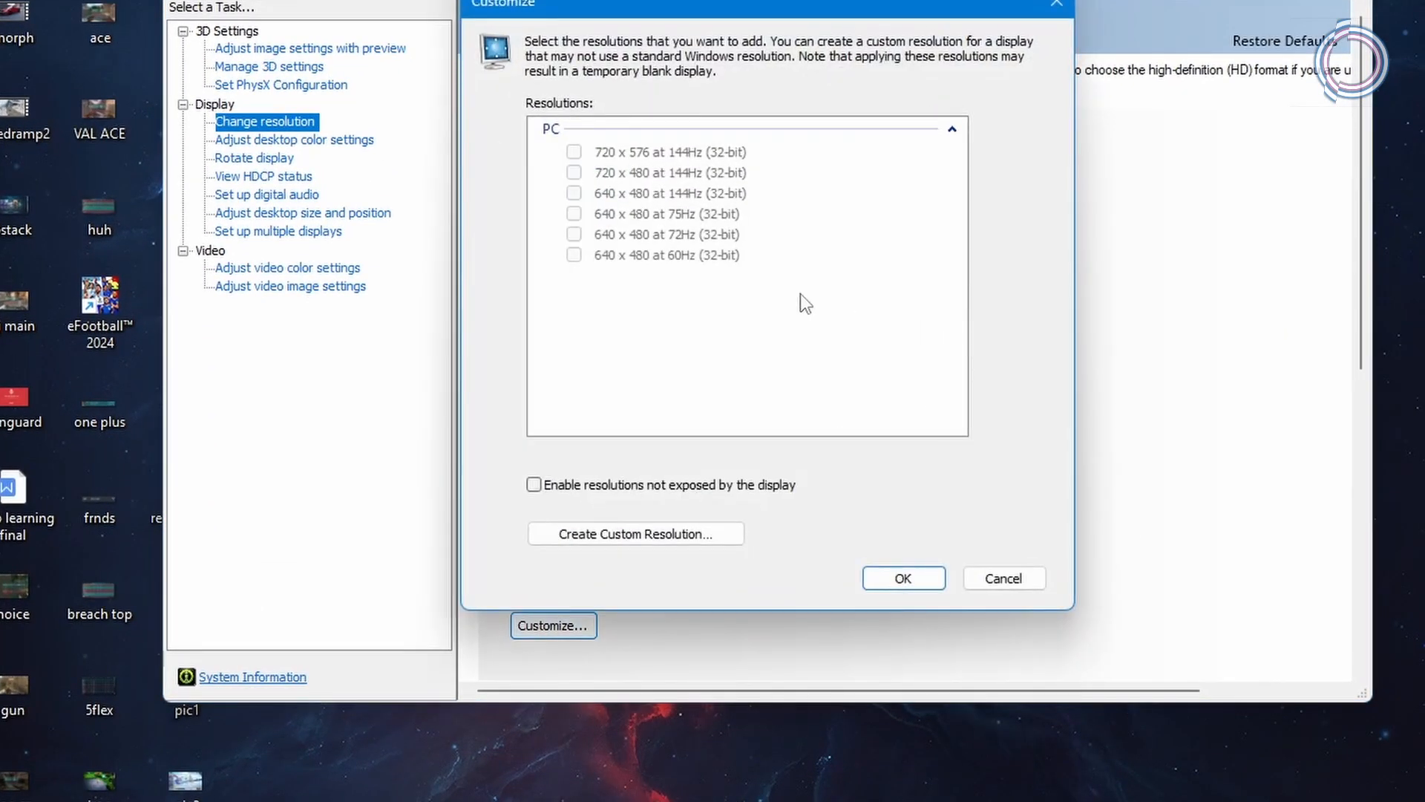
{"action": "mouse_move", "coordinate": [581, 499]}
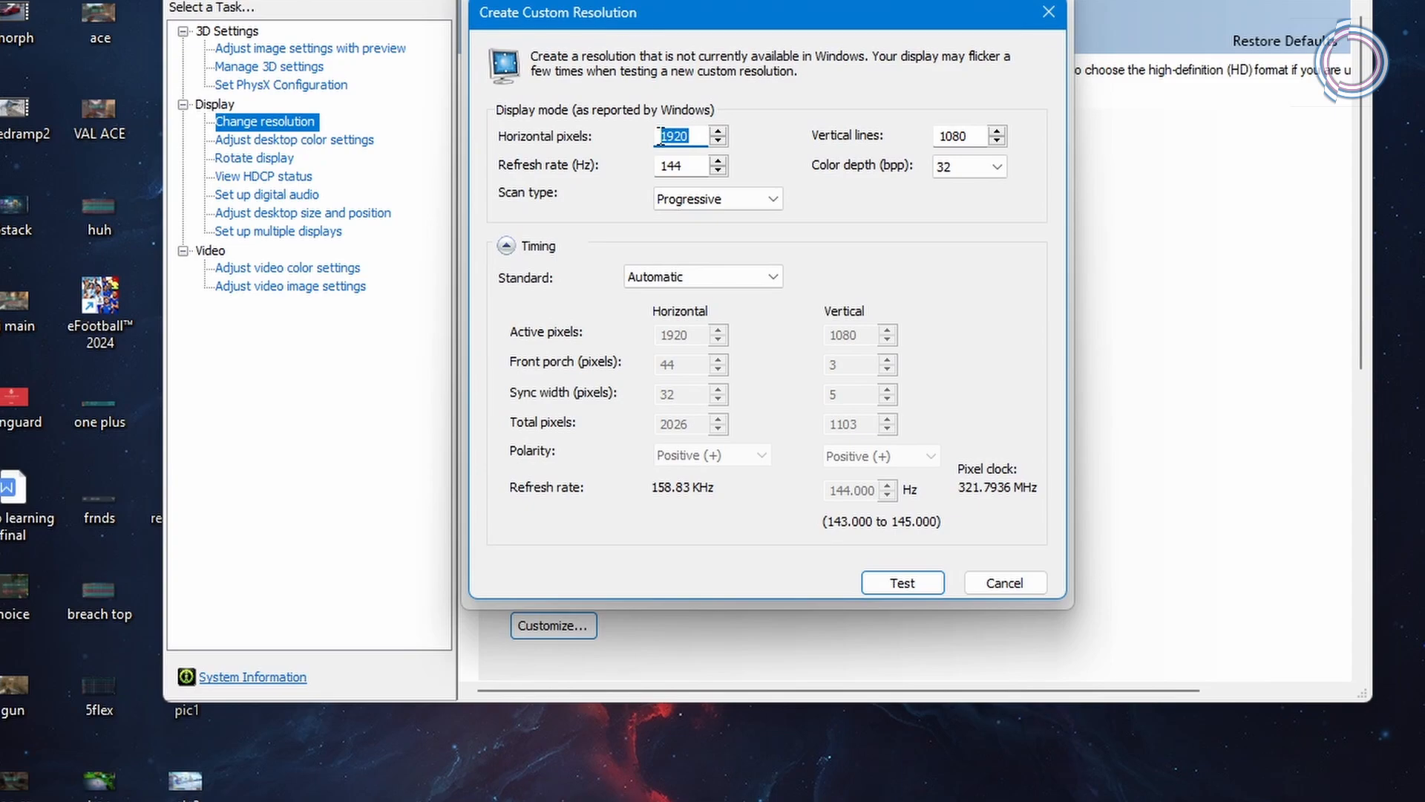
{"action": "type", "text": "1280"}
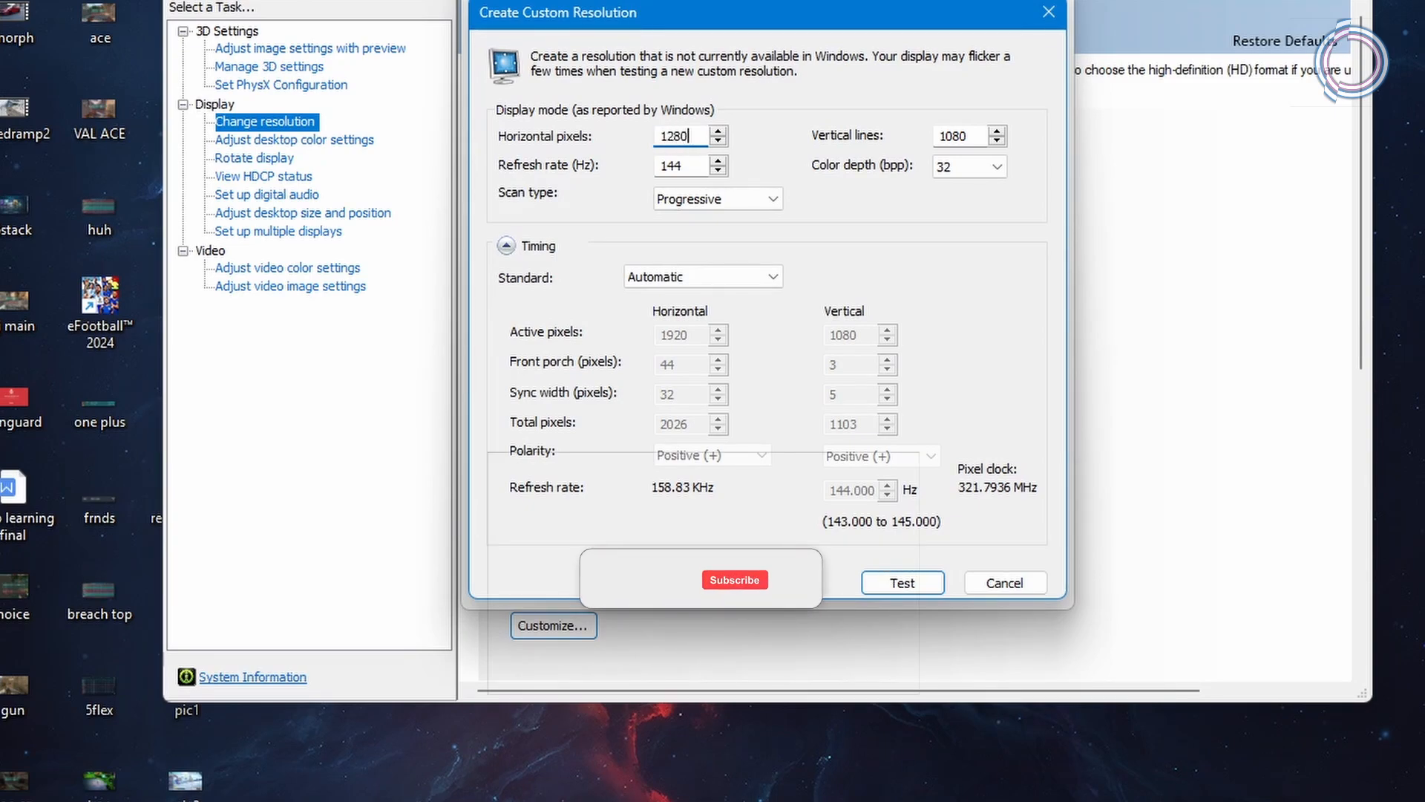
{"action": "type", "text": "960"}
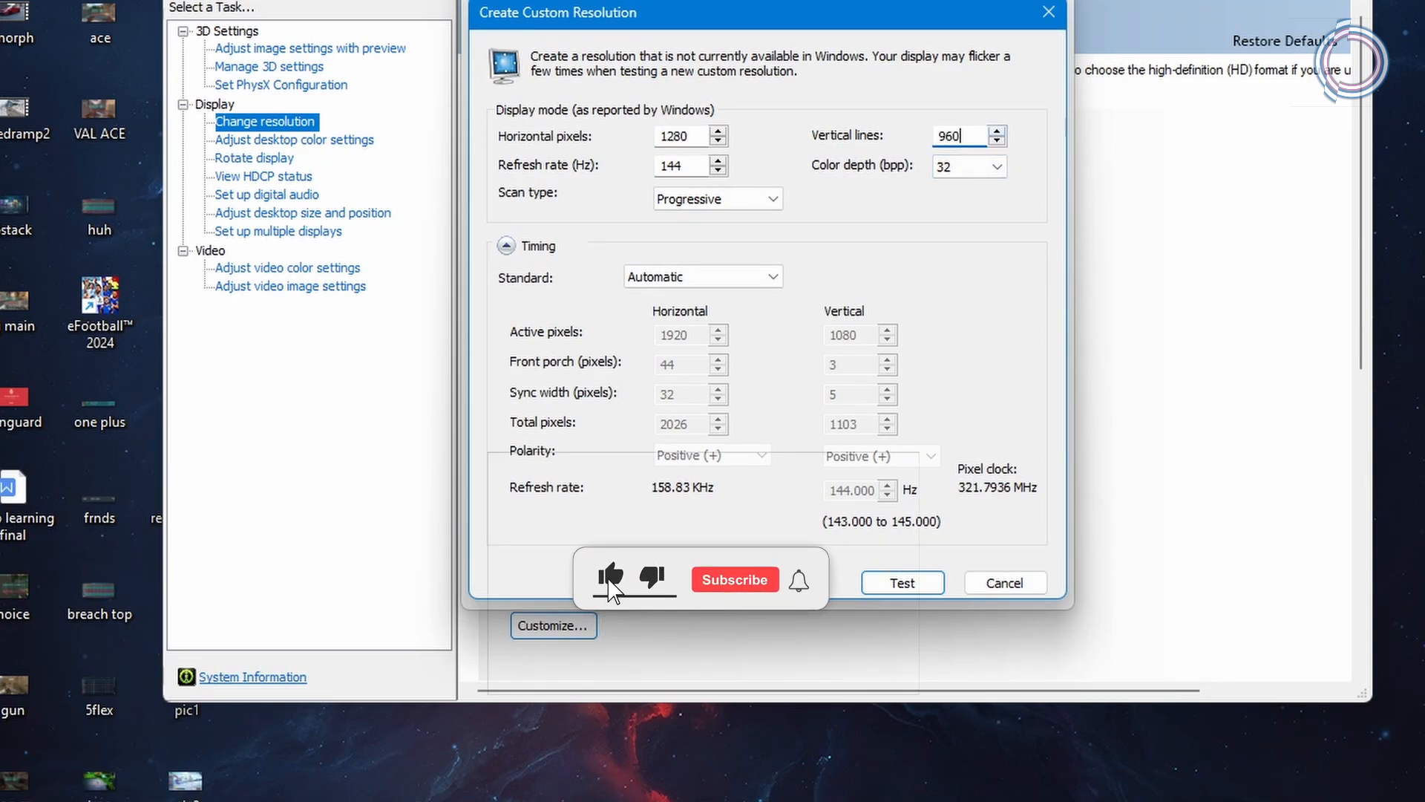
{"action": "left_click", "coordinate": [733, 579]}
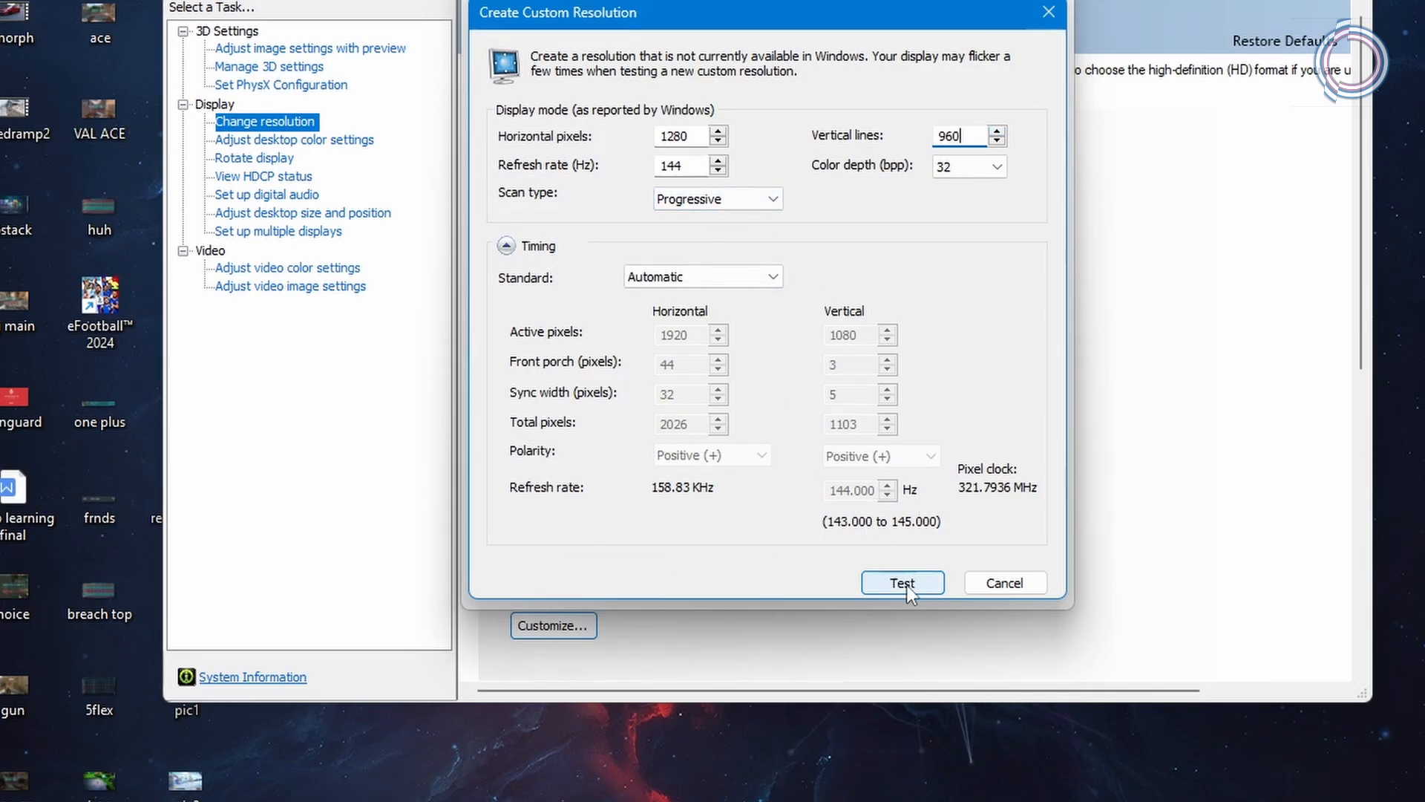
{"action": "left_click", "coordinate": [902, 583]}
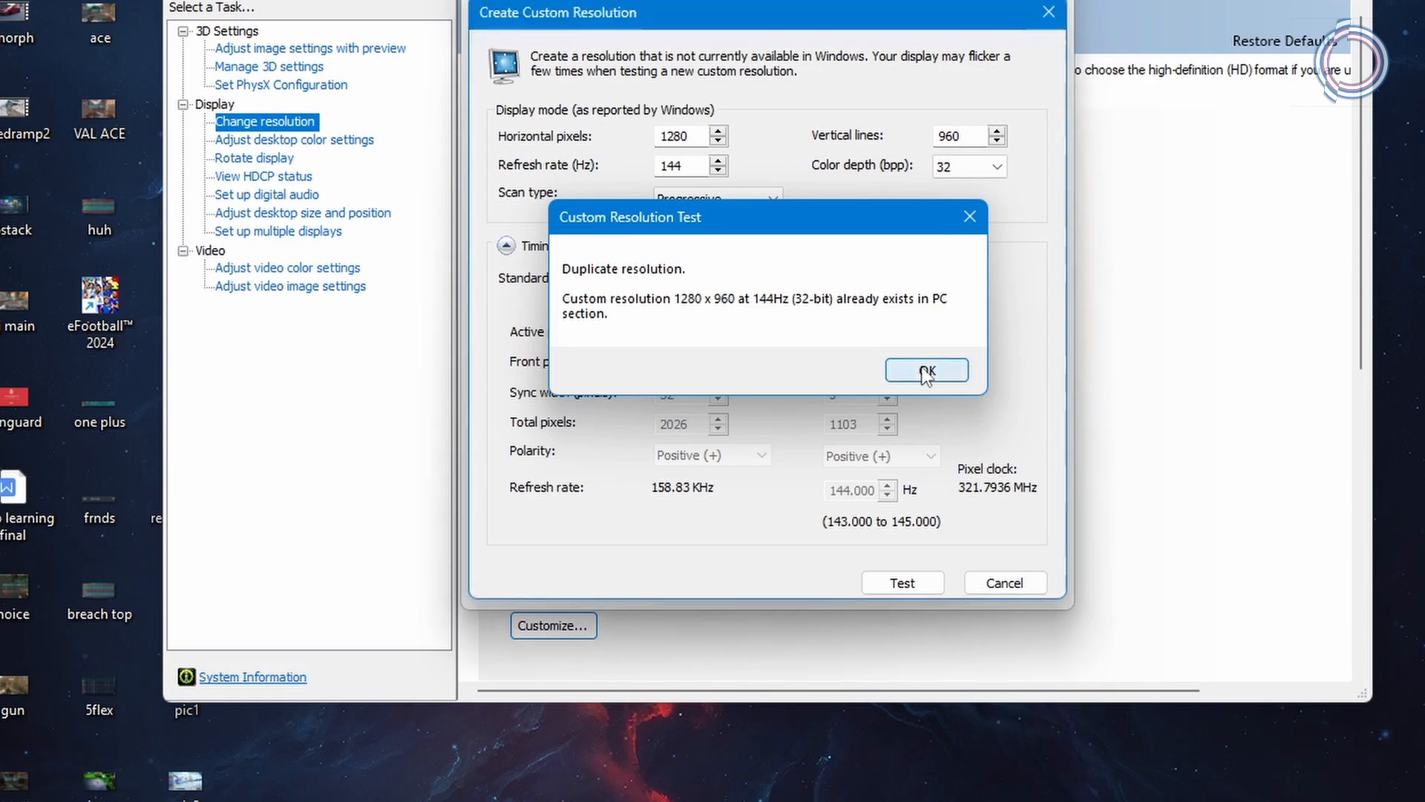
Step: Test a 1024 × 768 custom resolution and dismiss its already-exists notice
{"action": "left_click", "coordinate": [926, 370]}
{"action": "type", "text": "1024"}
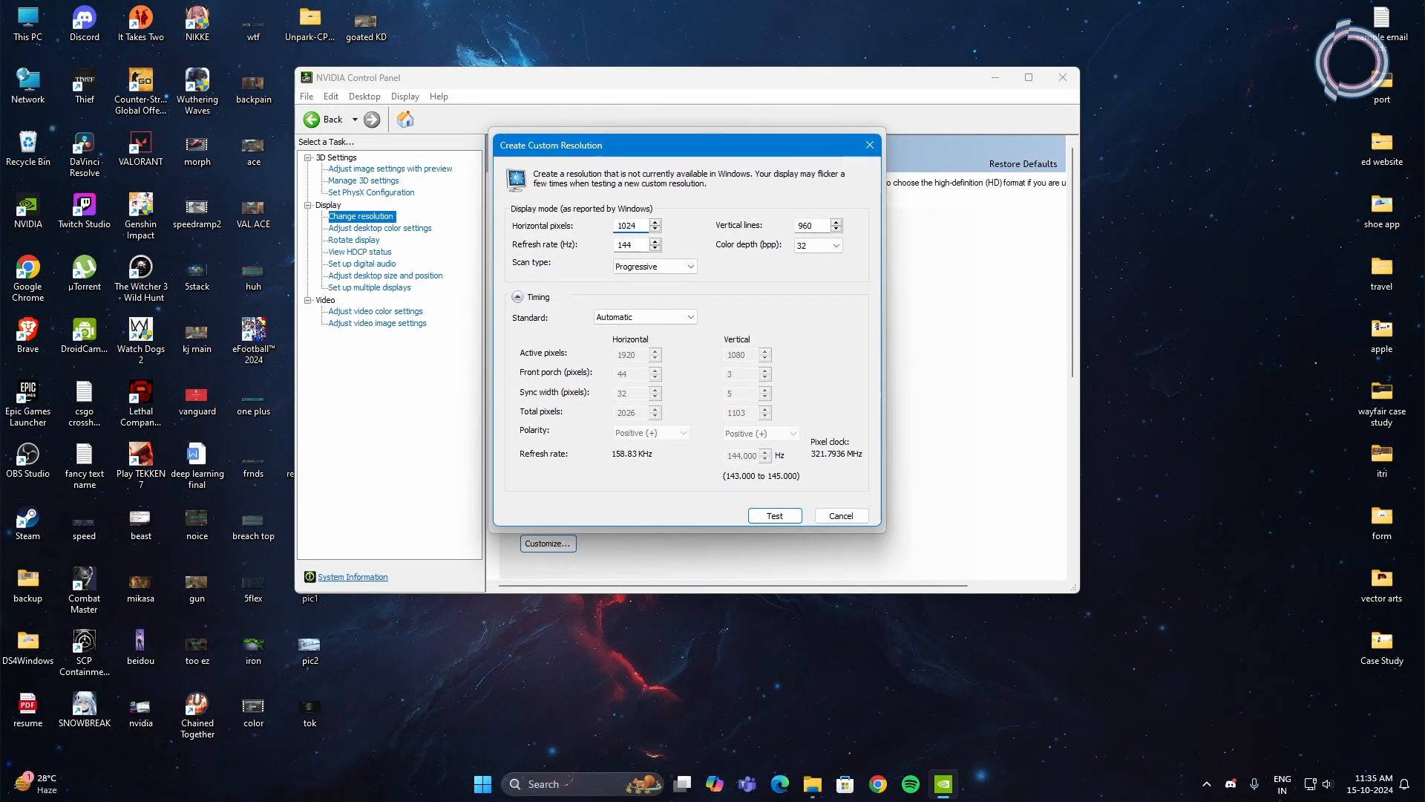
{"action": "type", "text": "768"}
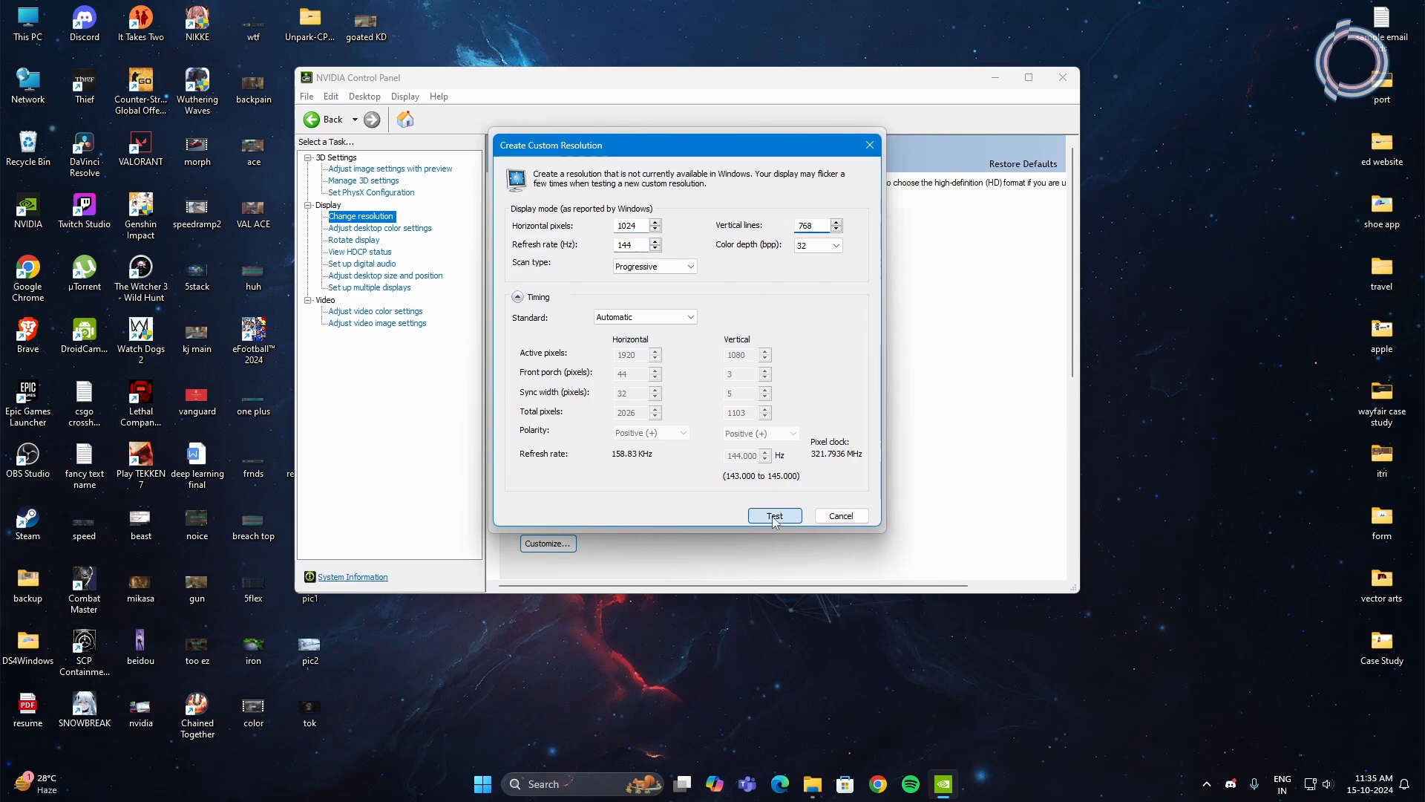
{"action": "left_click", "coordinate": [774, 515]}
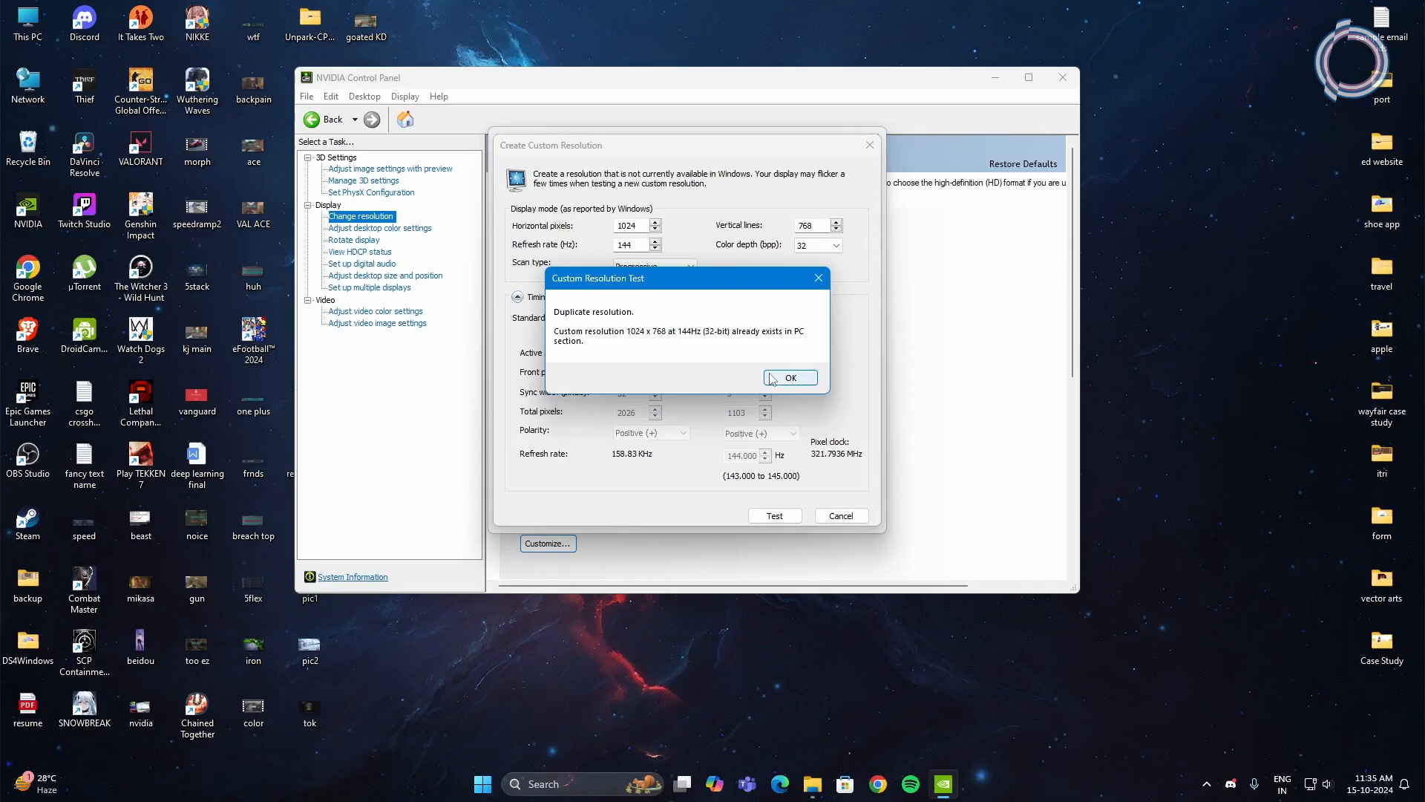
{"action": "left_click", "coordinate": [789, 377]}
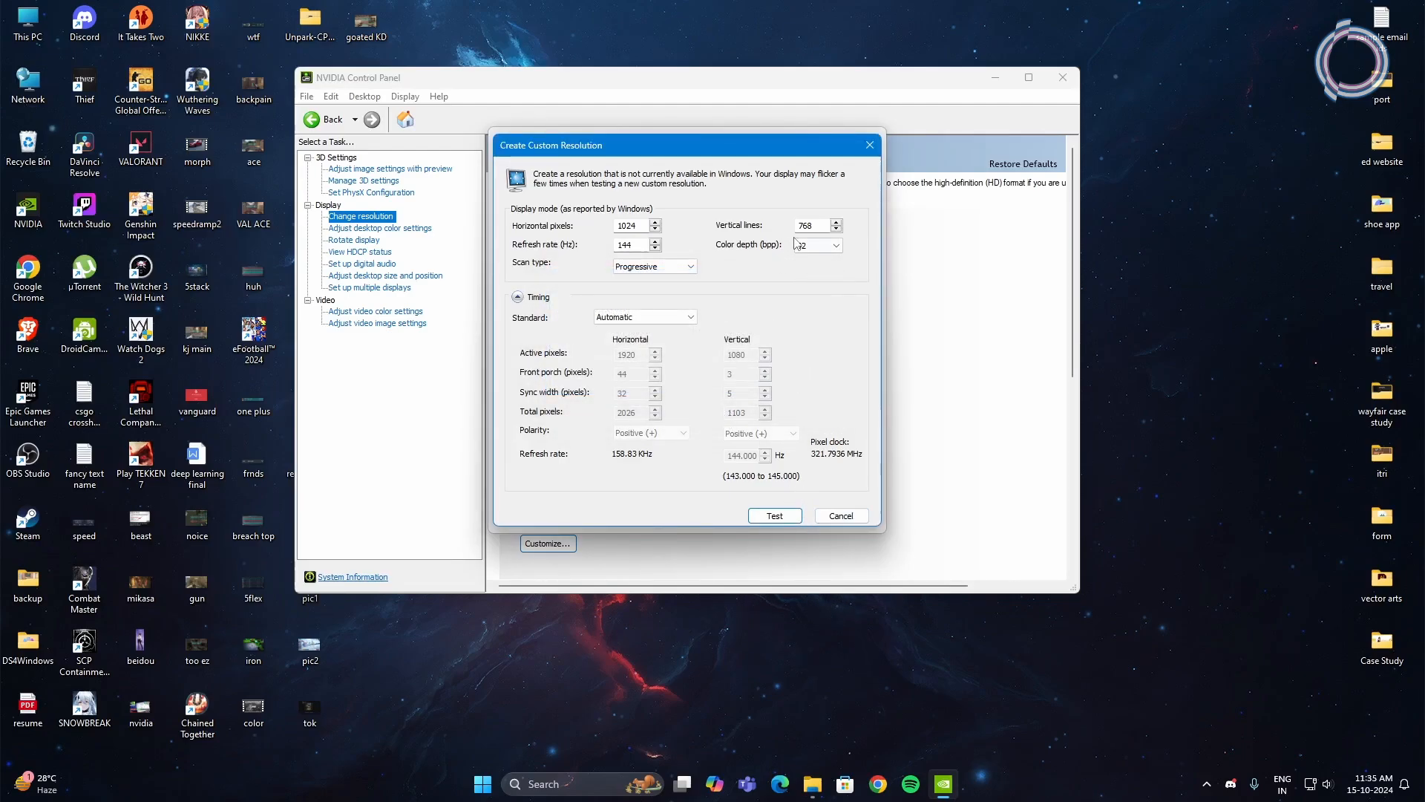
{"action": "left_click", "coordinate": [811, 244]}
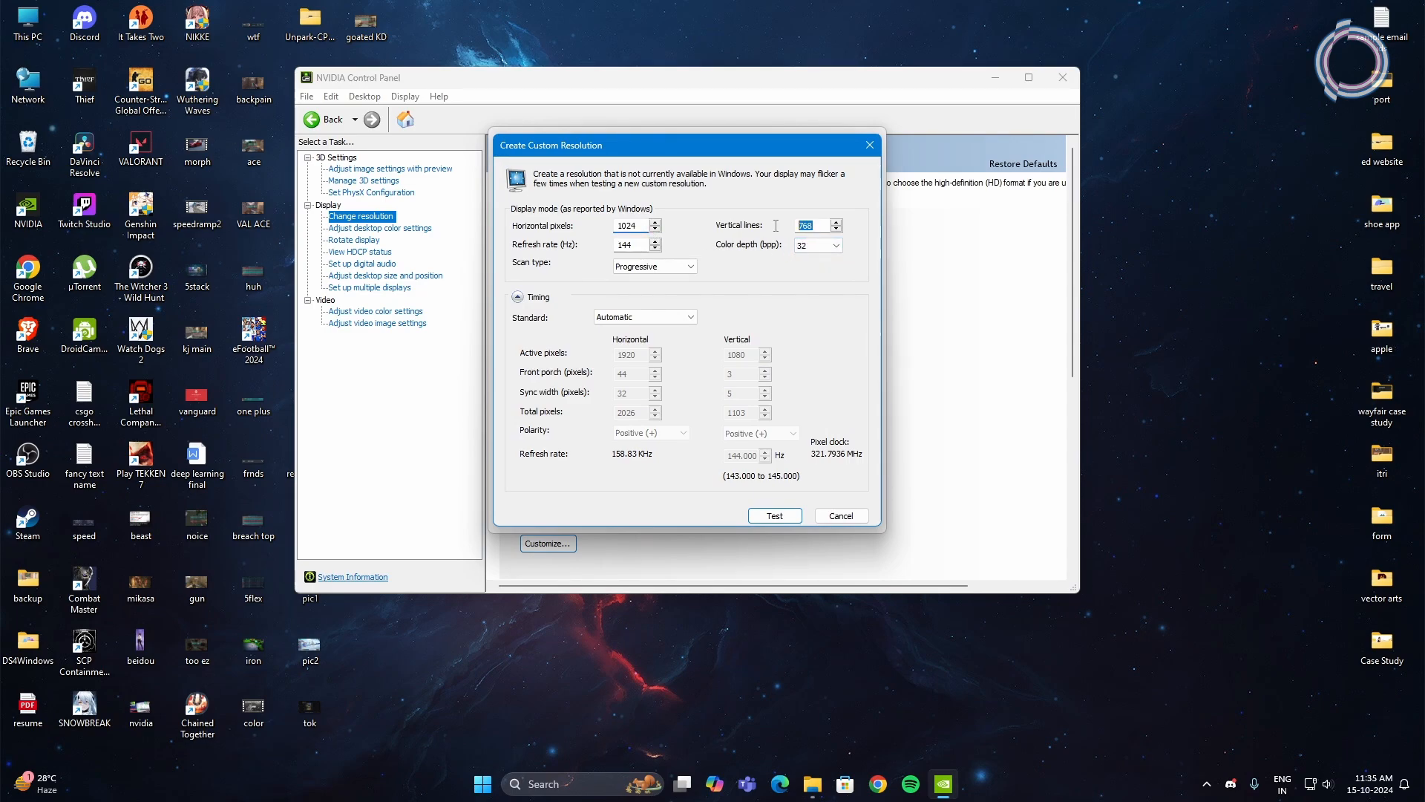
{"action": "mouse_move", "coordinate": [819, 291]}
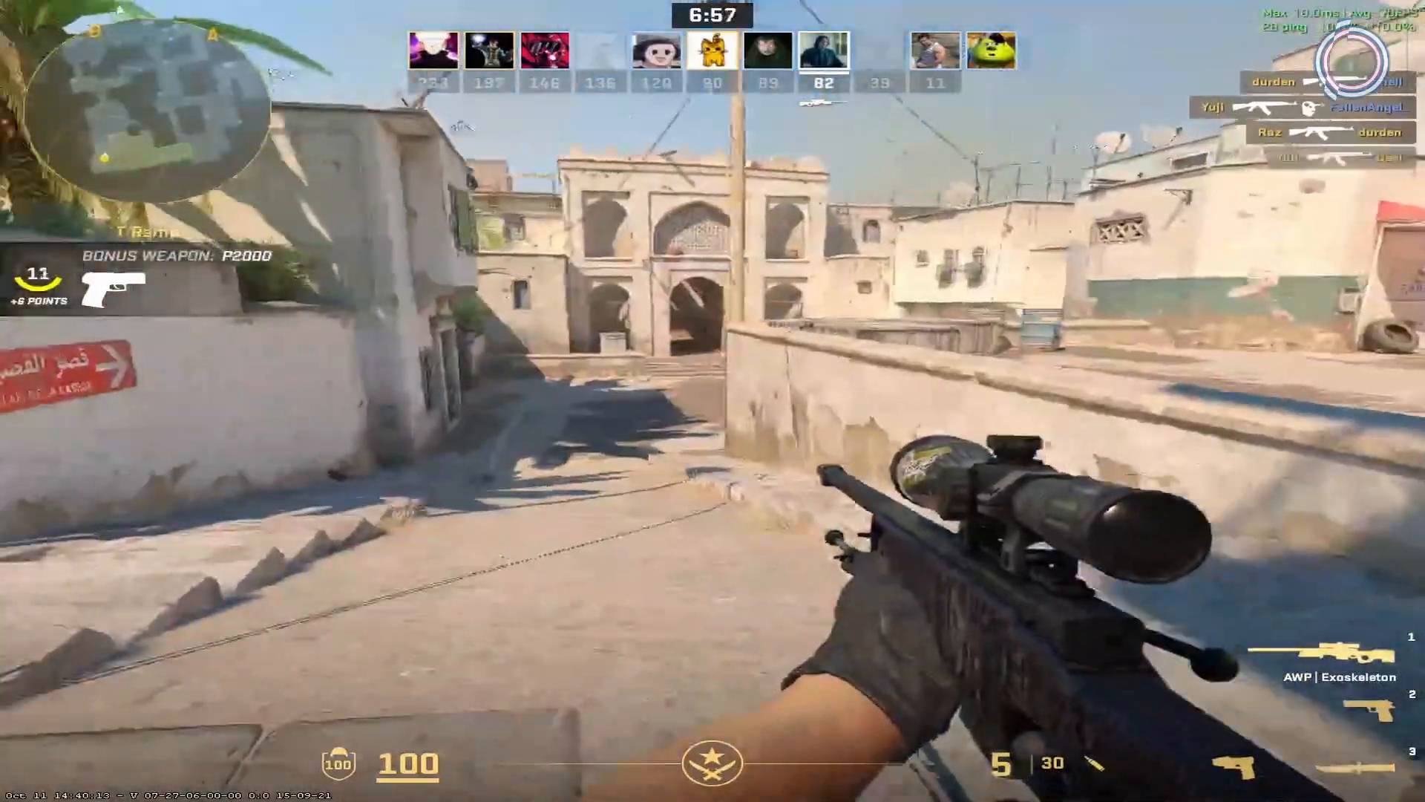
Step: Pause CS2 and check video settings show fullscreen Normal 4:3 at 1440x1080
{"action": "key", "text": "Escape"}
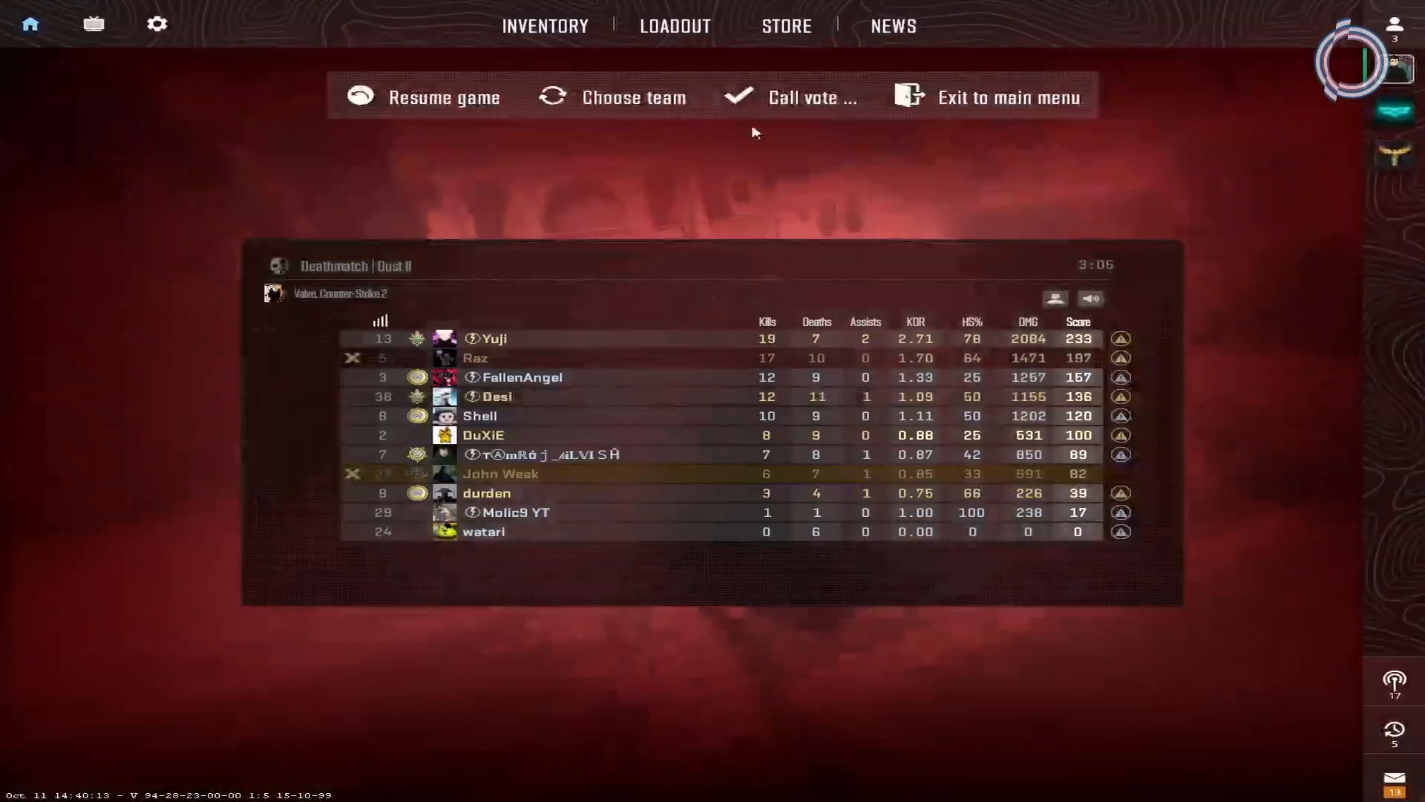
{"action": "left_click", "coordinate": [157, 24]}
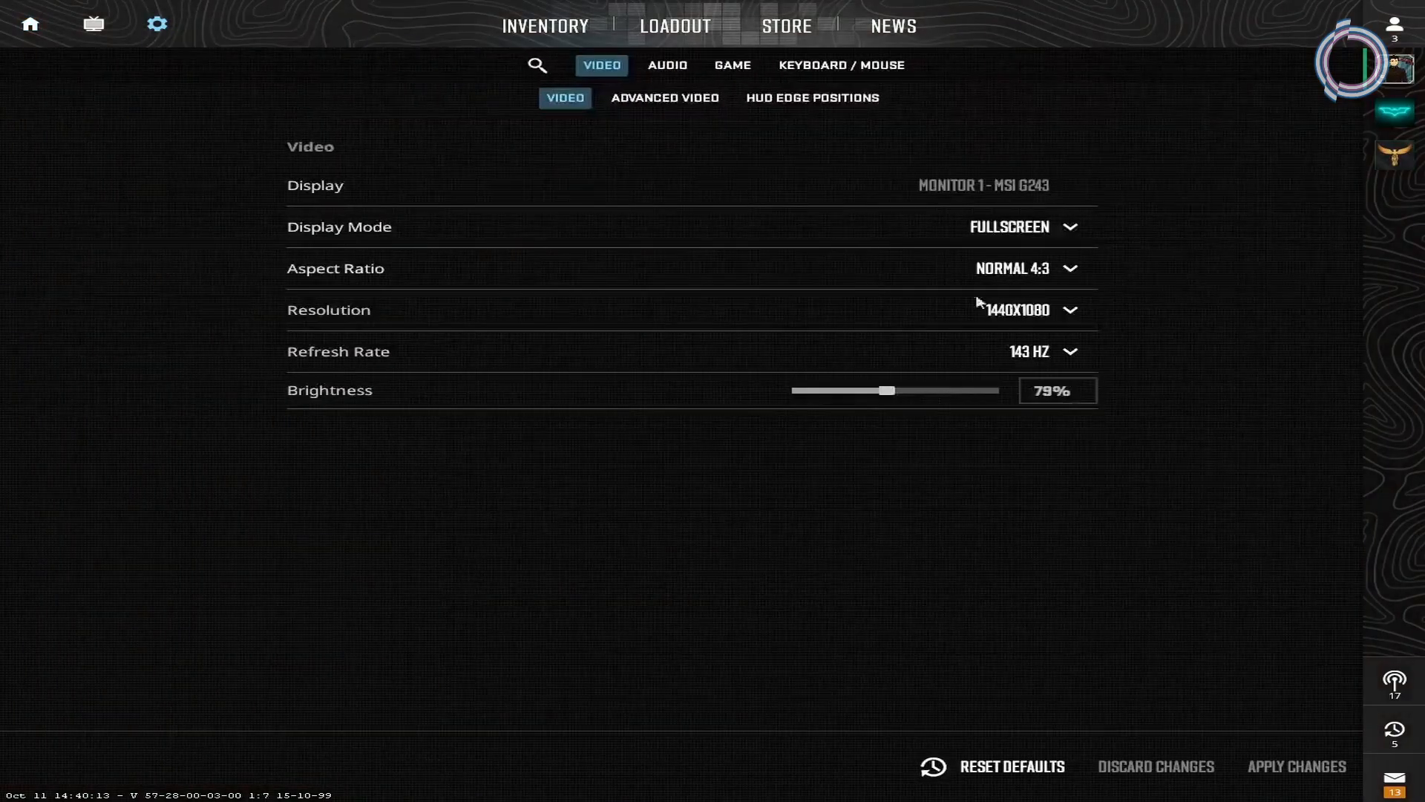